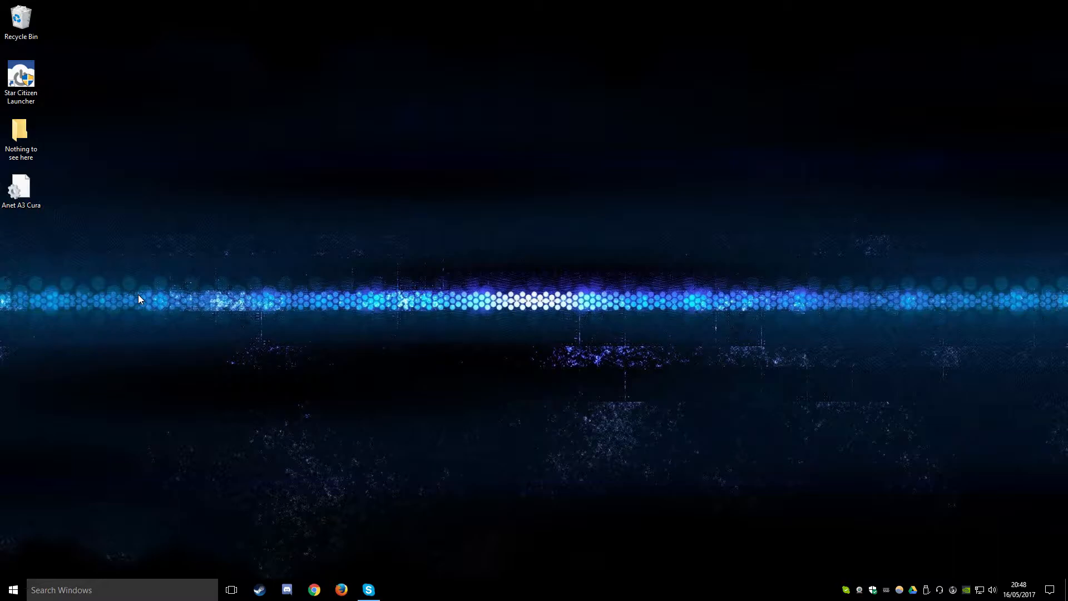
mouse_move(408, 532)
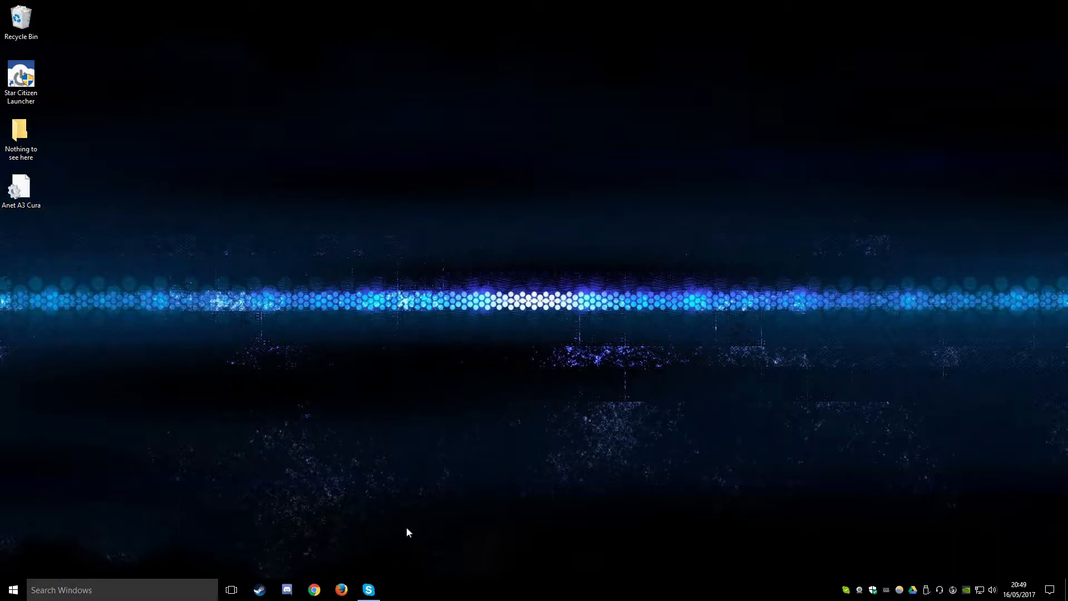
mouse_move(582, 195)
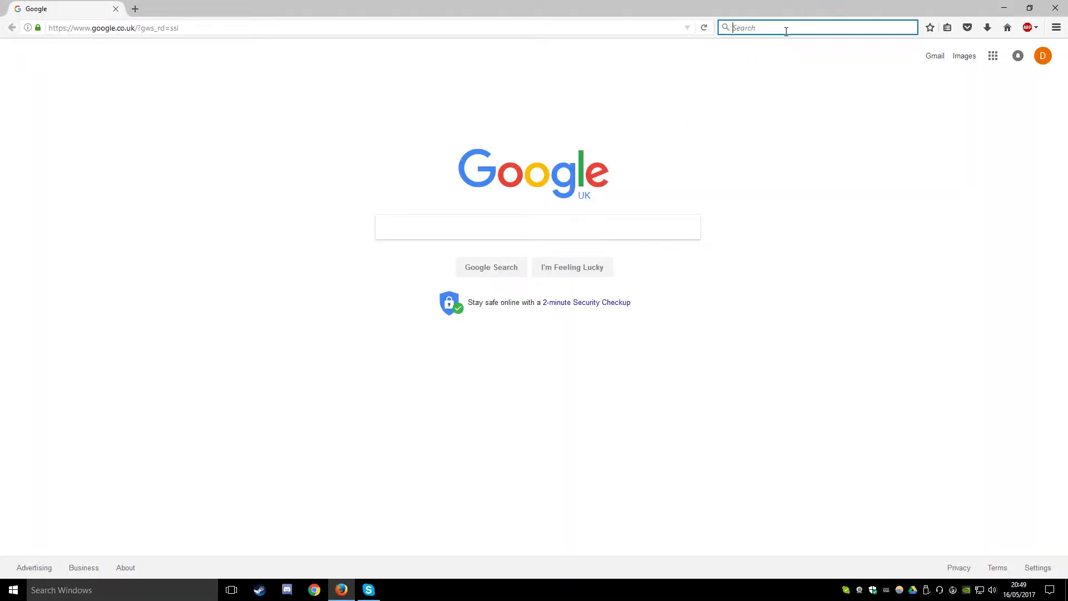
Step: Search the web for 'cura' and follow Ultimaker's Cura slicing software result
type("cura")
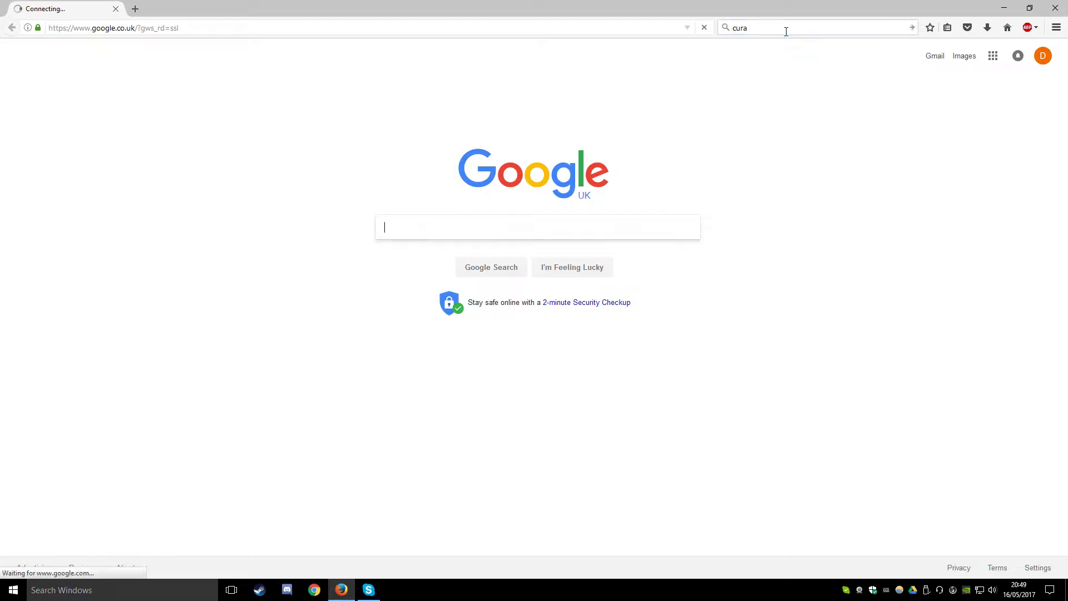
key("Return")
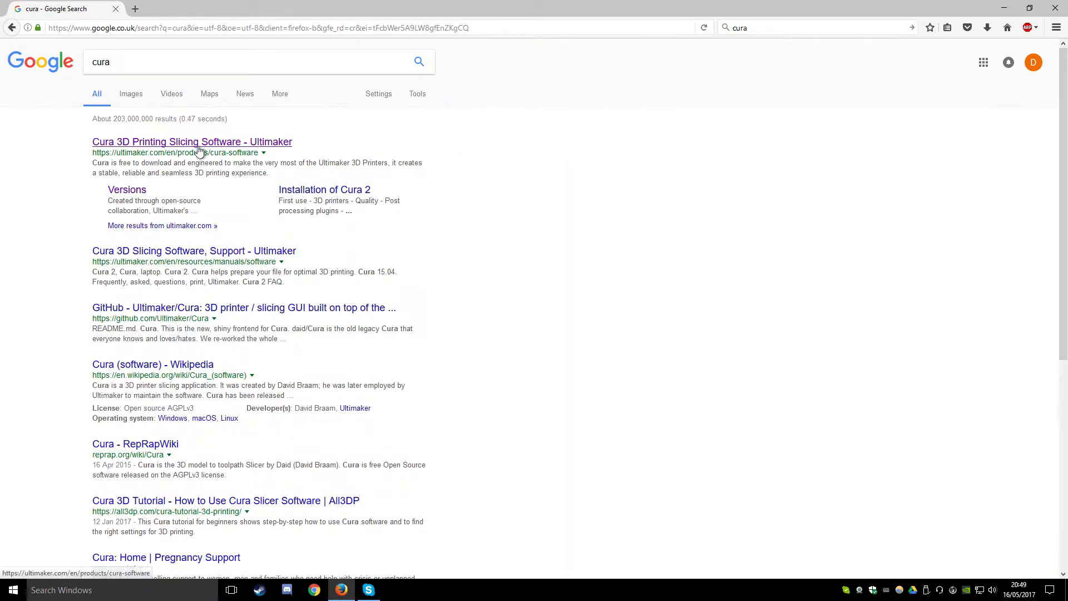
left_click(192, 142)
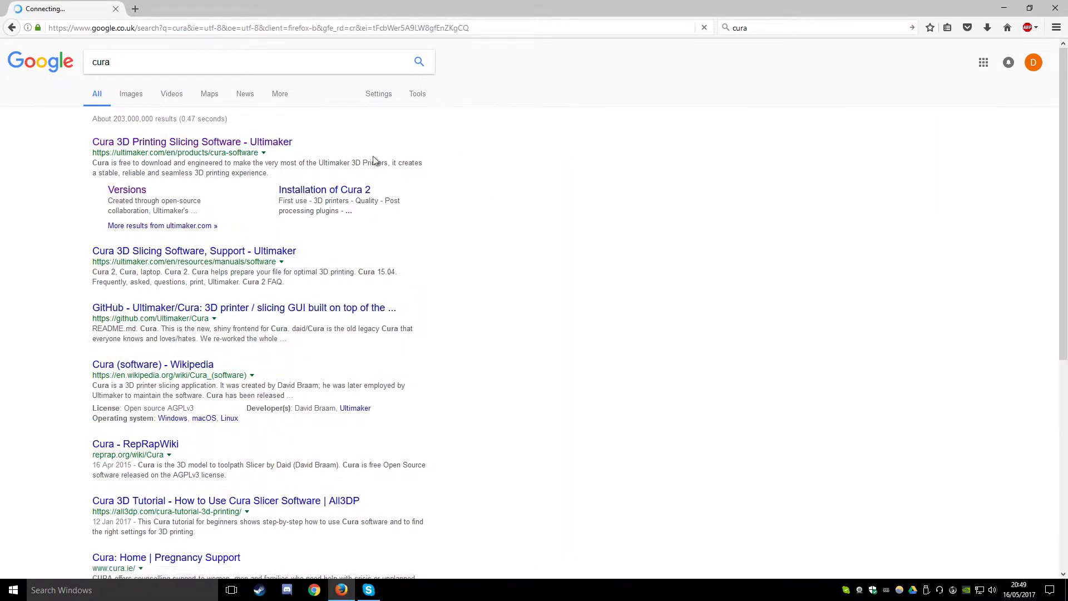
left_click(190, 142)
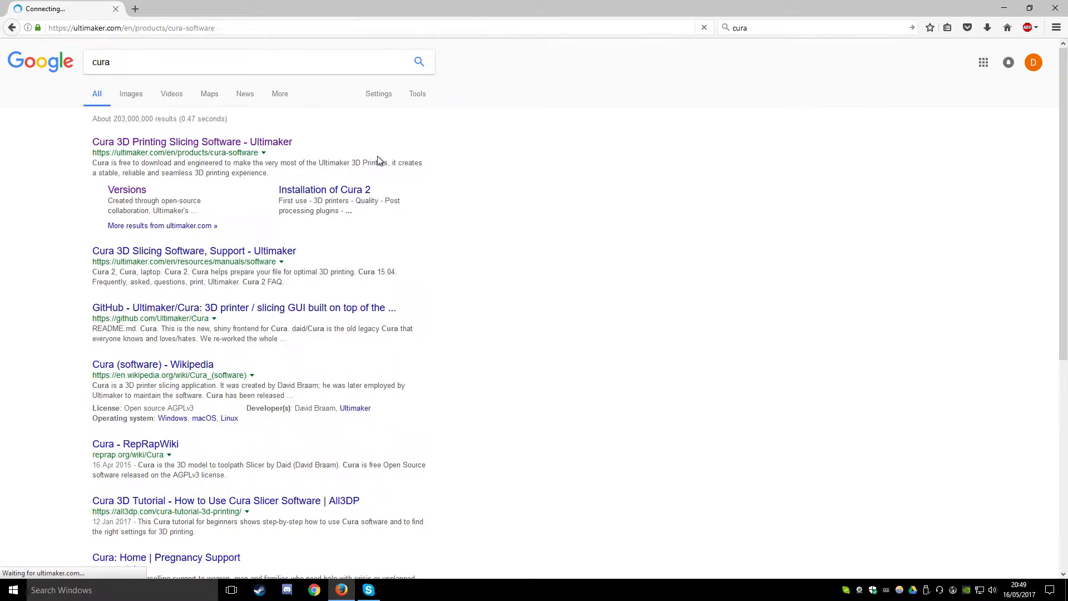
left_click(191, 142)
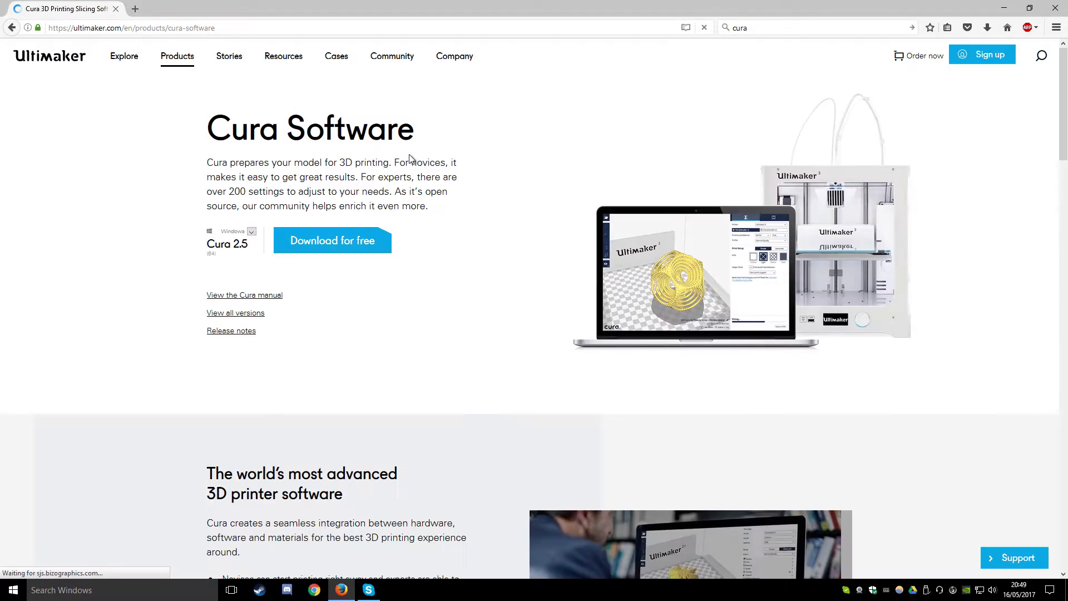
Step: Navigate Ultimaker's Products menu to the Cura Software product page
left_click(176, 55)
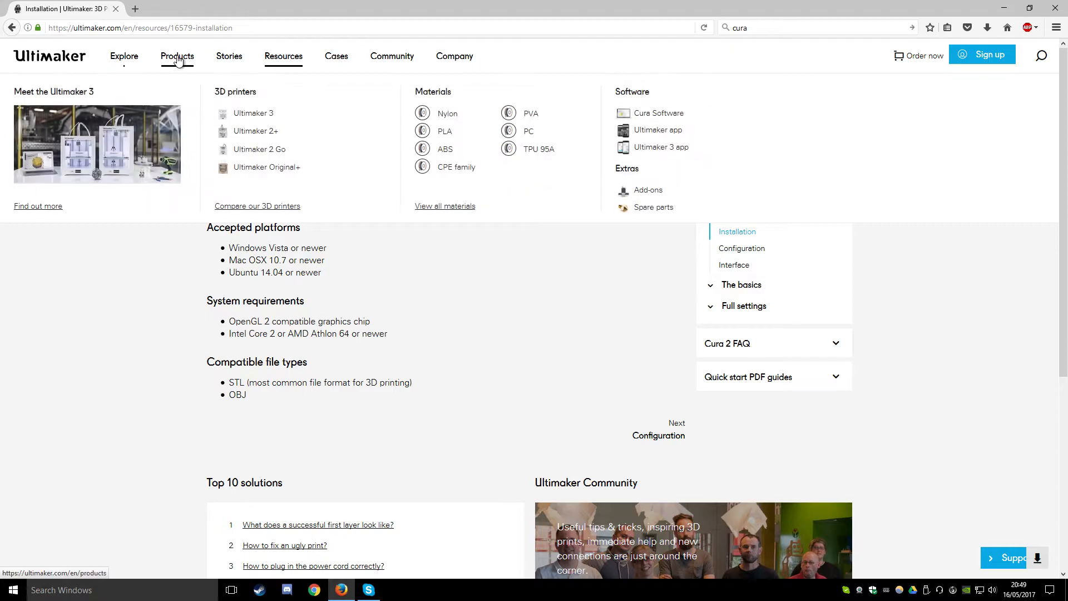
left_click(658, 113)
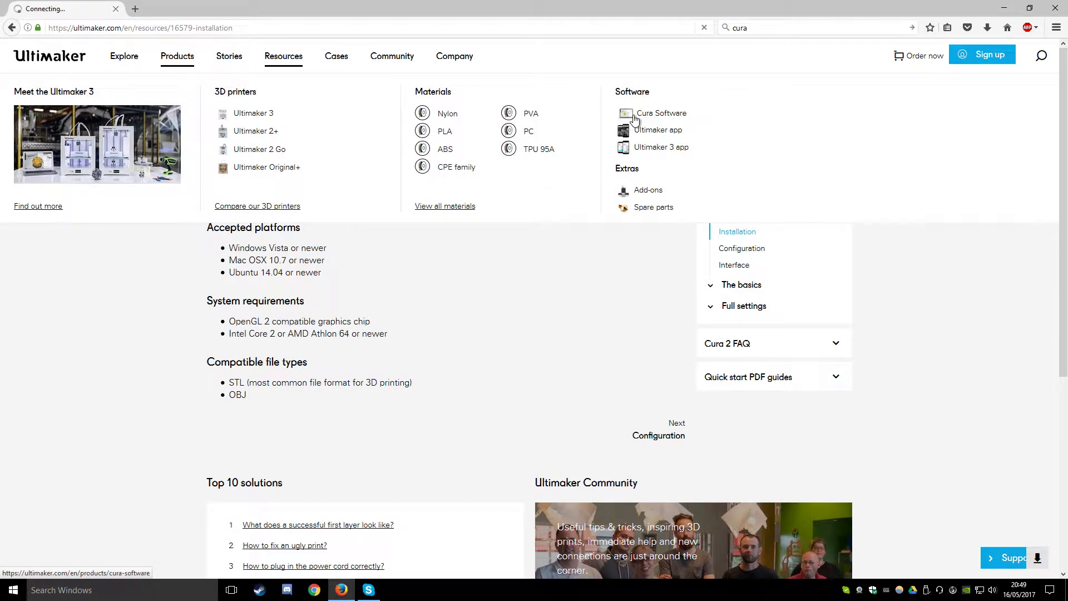
left_click(660, 113)
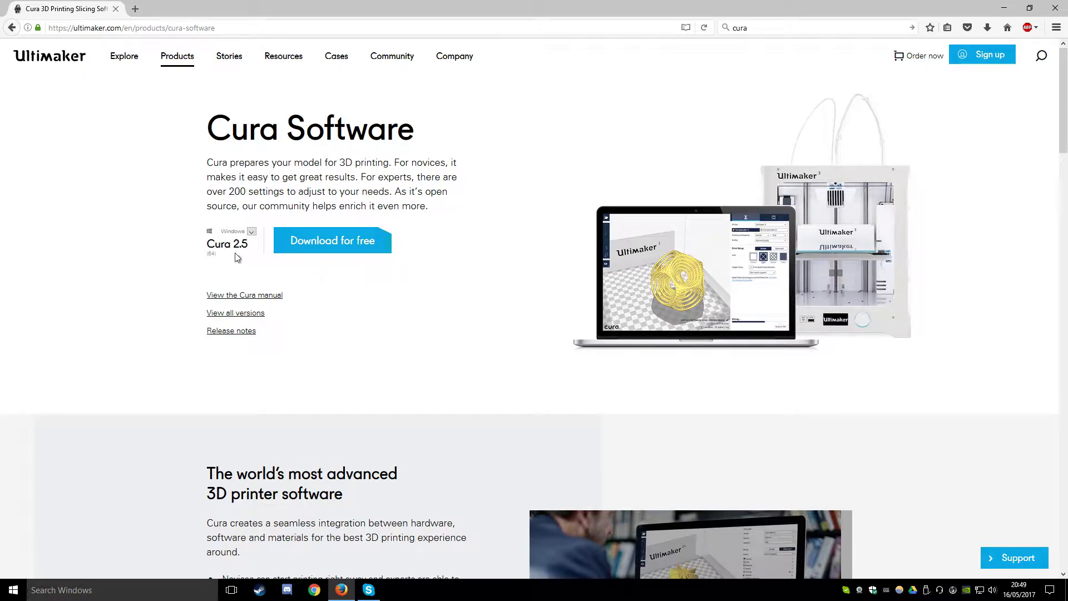
mouse_move(228, 260)
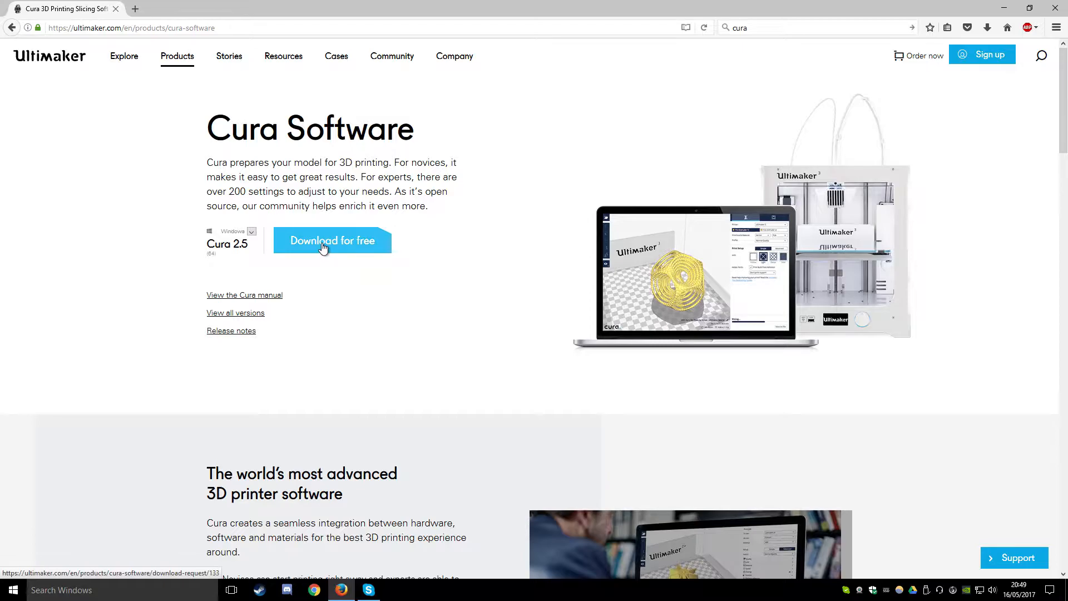
Step: Download the Cura 2.5 Windows installer to the desktop without sharing usage information
left_click(333, 240)
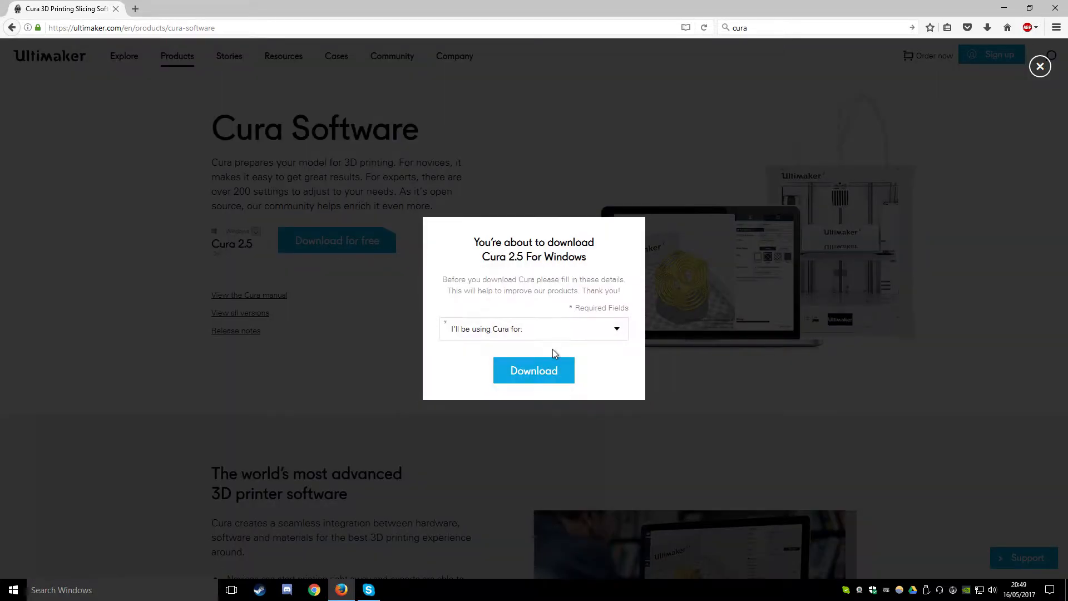
left_click(532, 328)
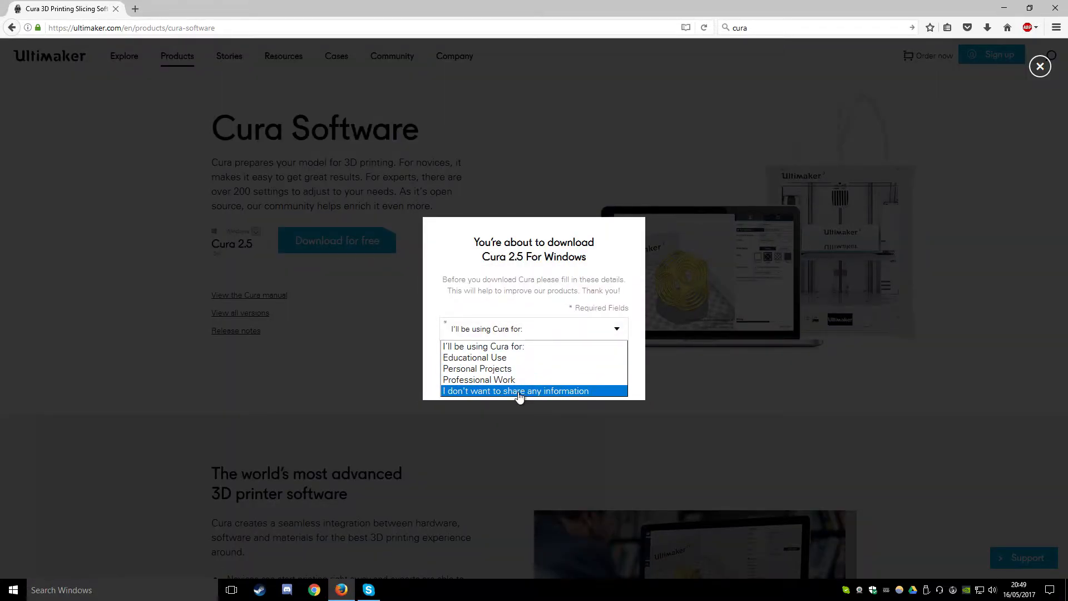
left_click(515, 391)
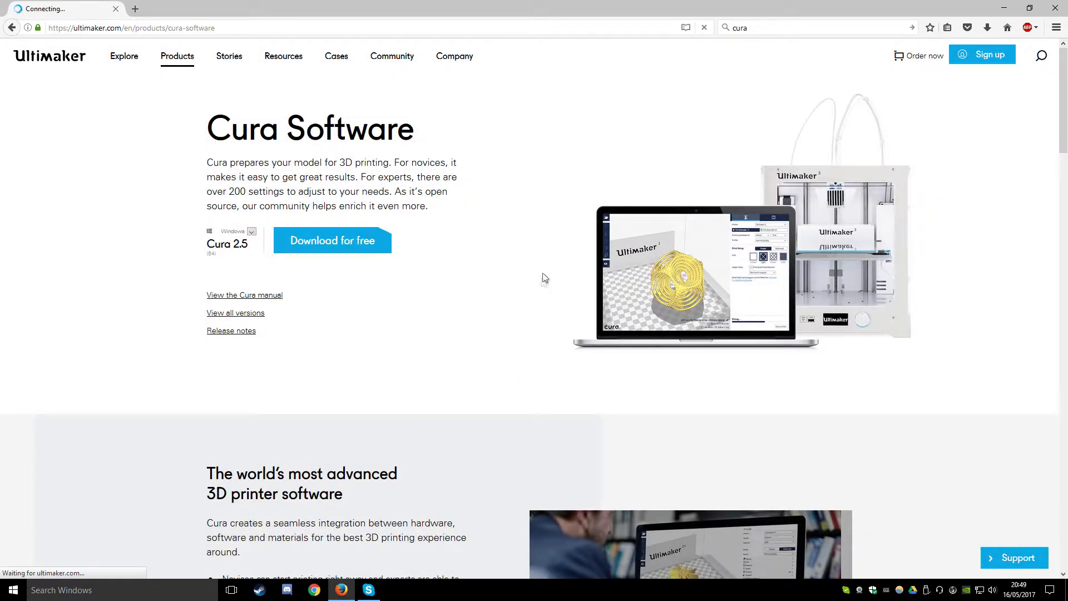
left_click(332, 240)
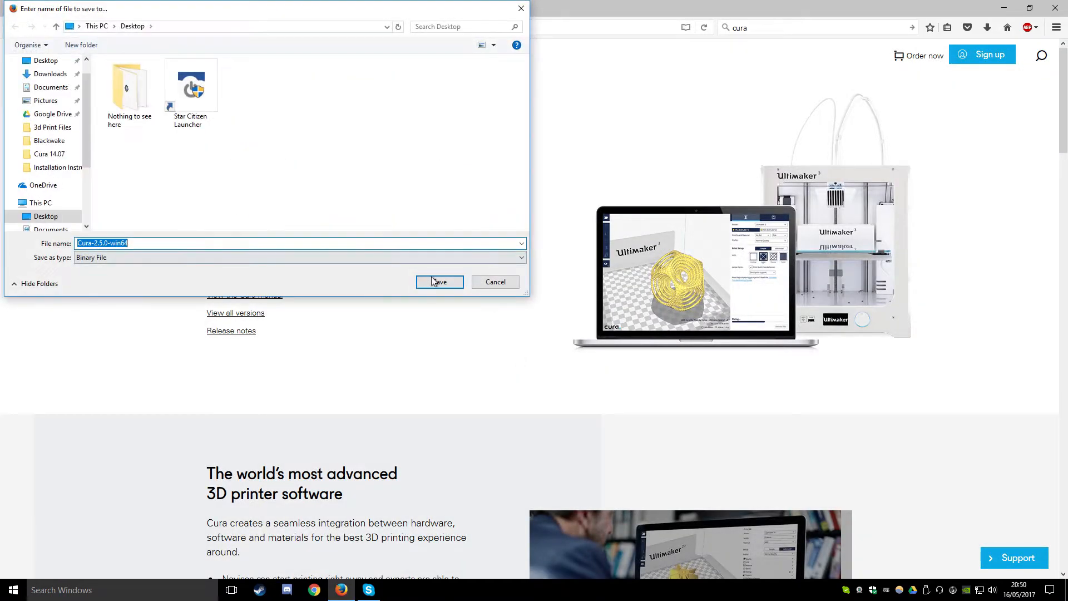
left_click(440, 282)
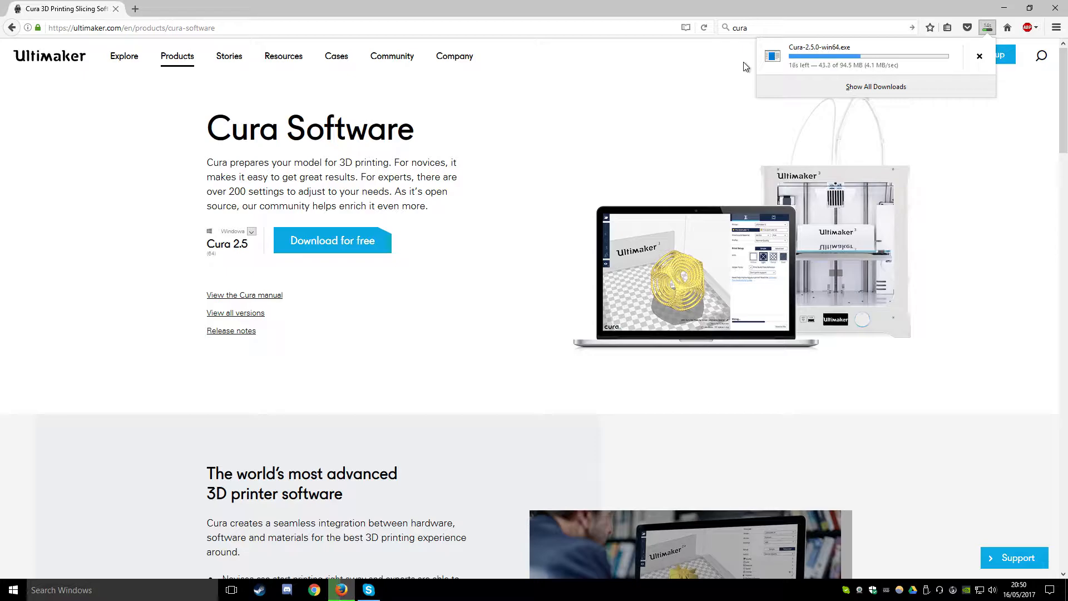
mouse_move(639, 83)
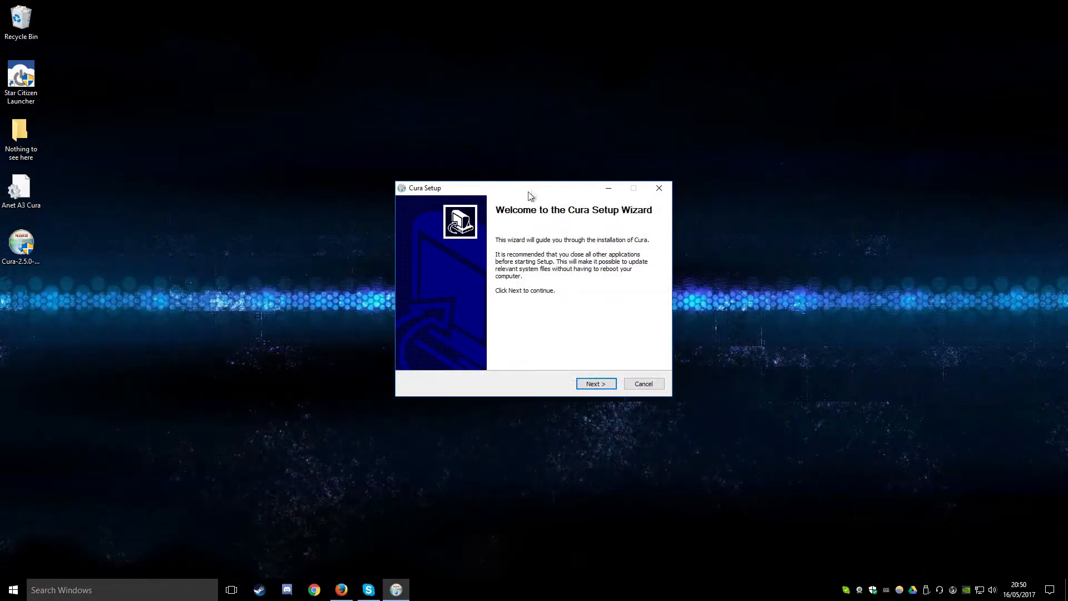
Step: Accept the license, keep the default install folder and associate OBJ files with Cura
left_click(594, 383)
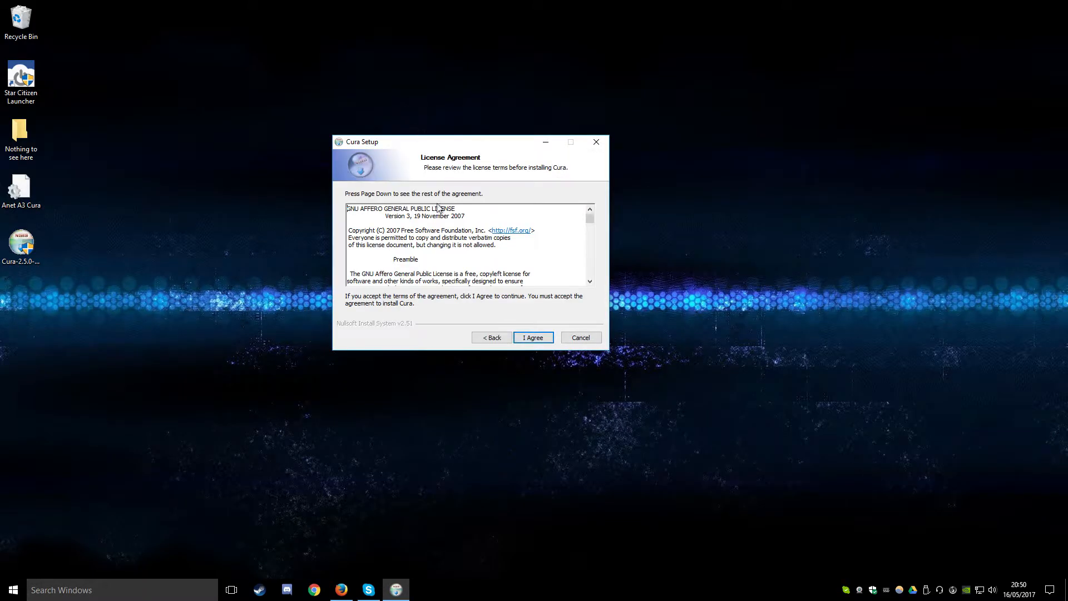
left_click(533, 337)
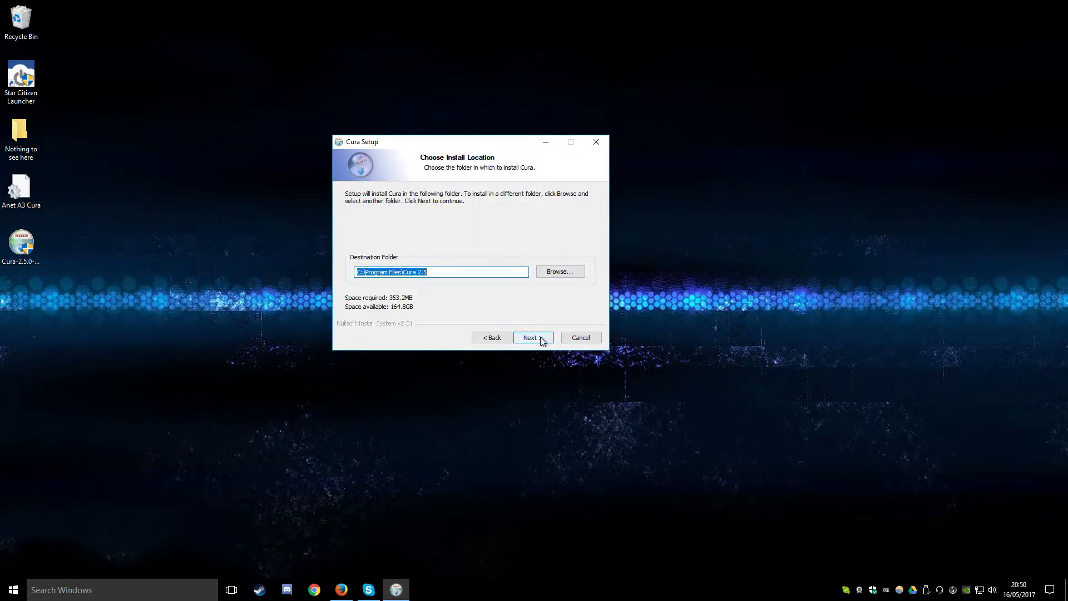
left_click(533, 337)
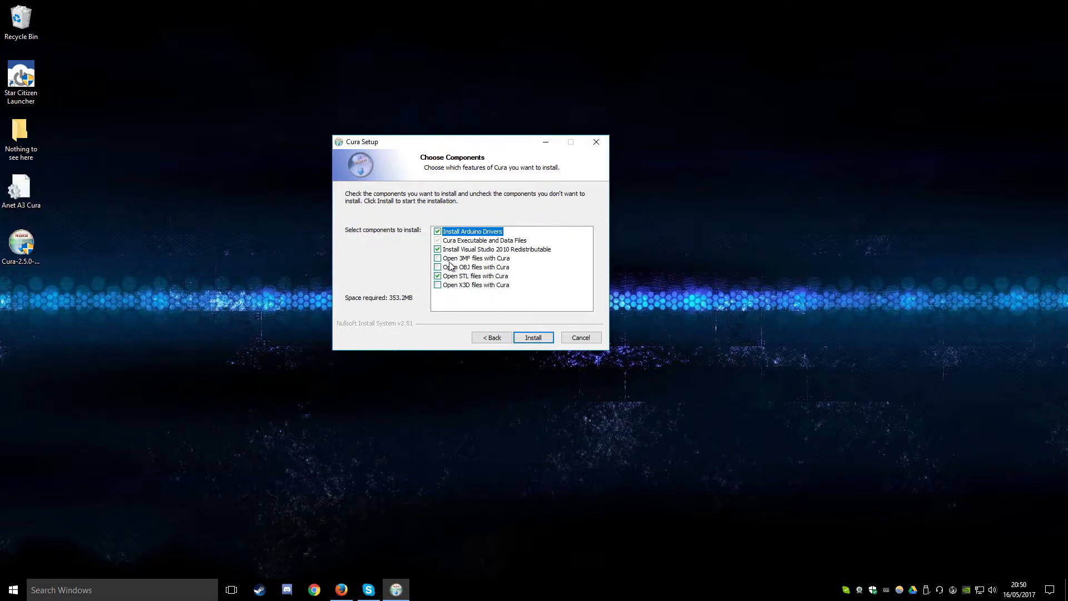
left_click(439, 266)
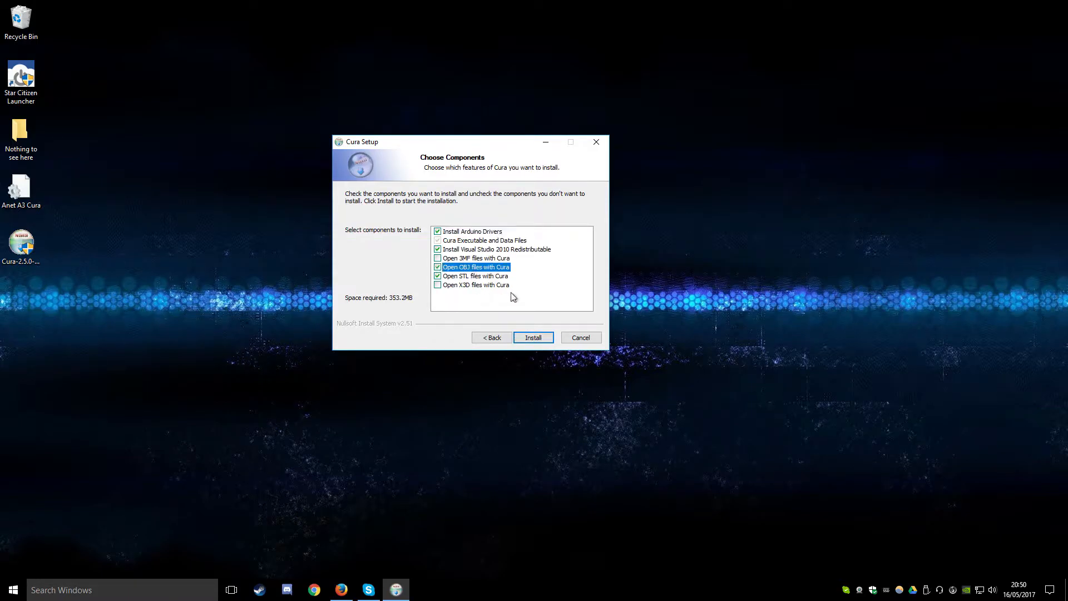
mouse_move(479, 283)
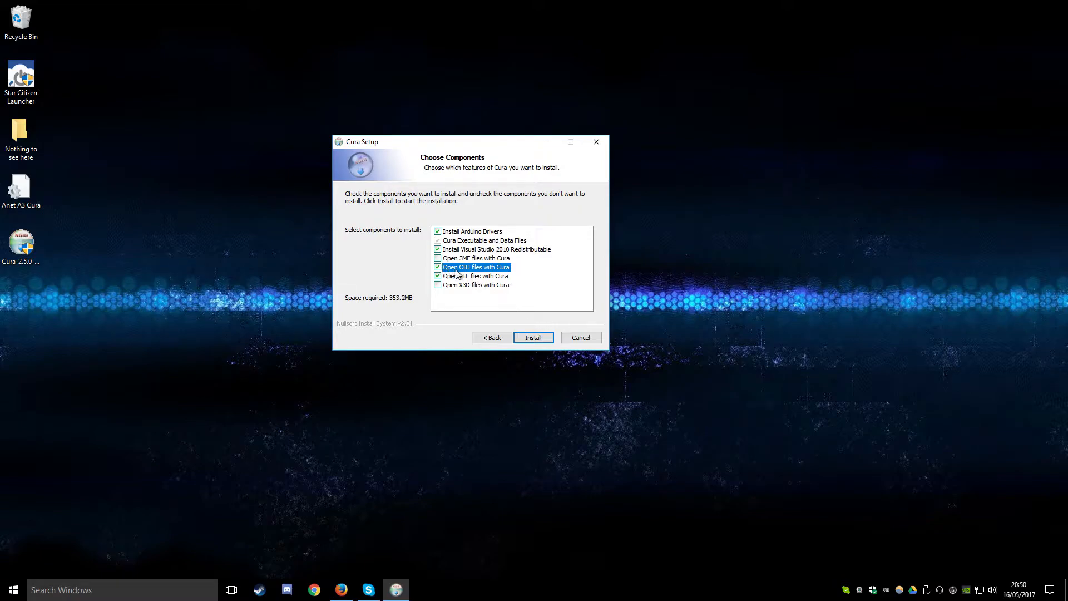
mouse_move(497, 276)
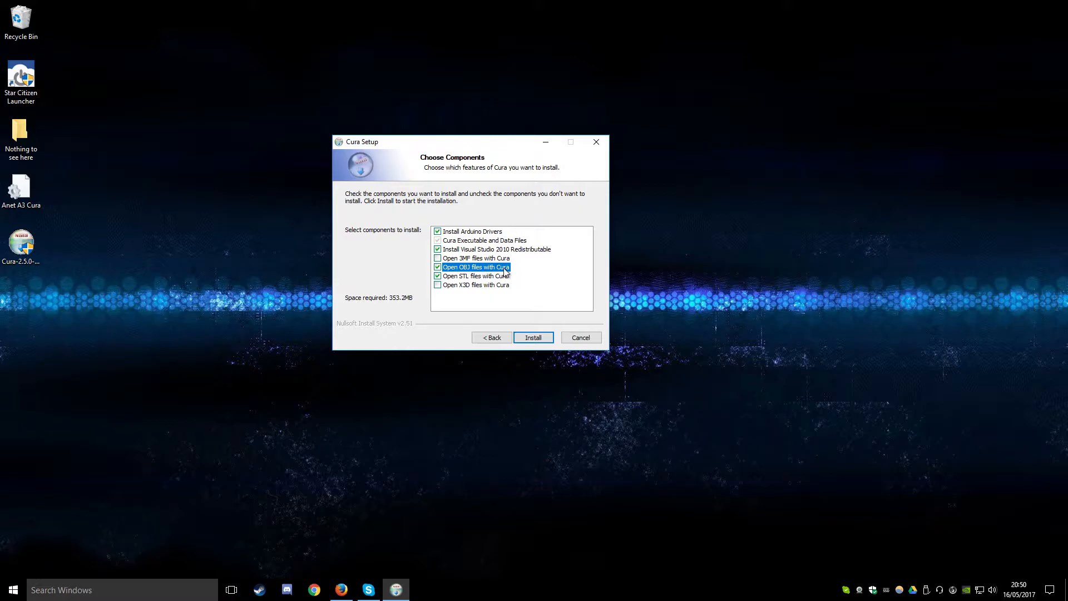
Step: Install Cura with the chosen components and finish the wizard so Cura launches
left_click(533, 337)
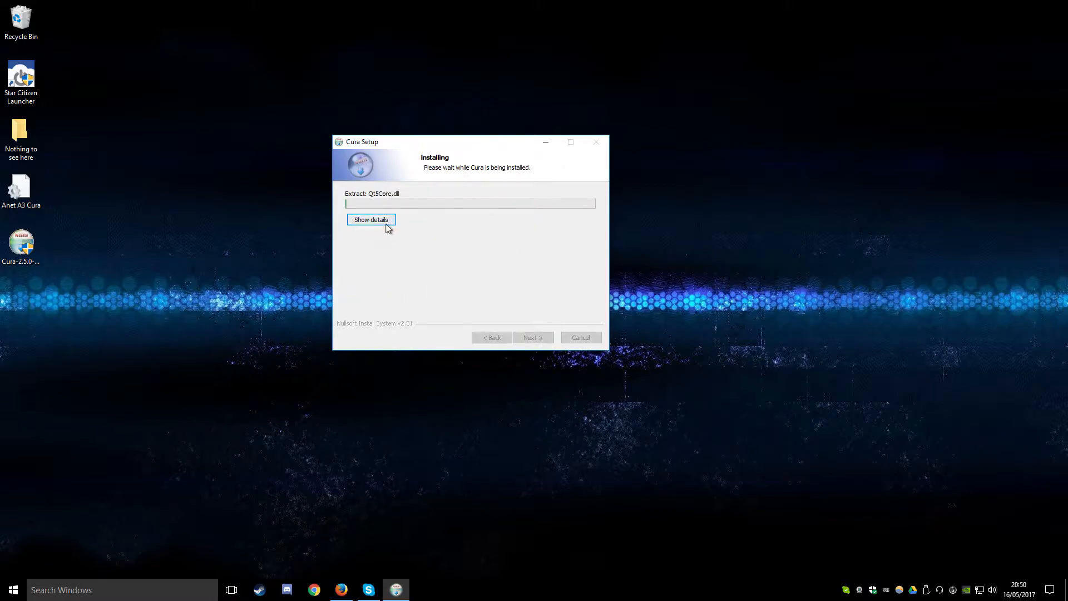
left_click(371, 219)
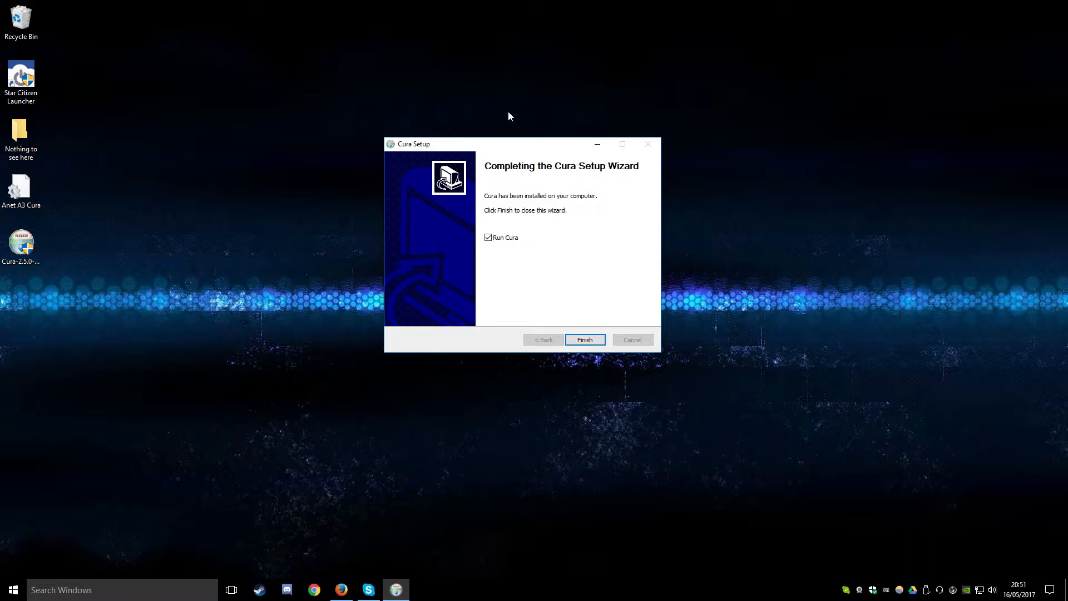
mouse_move(614, 386)
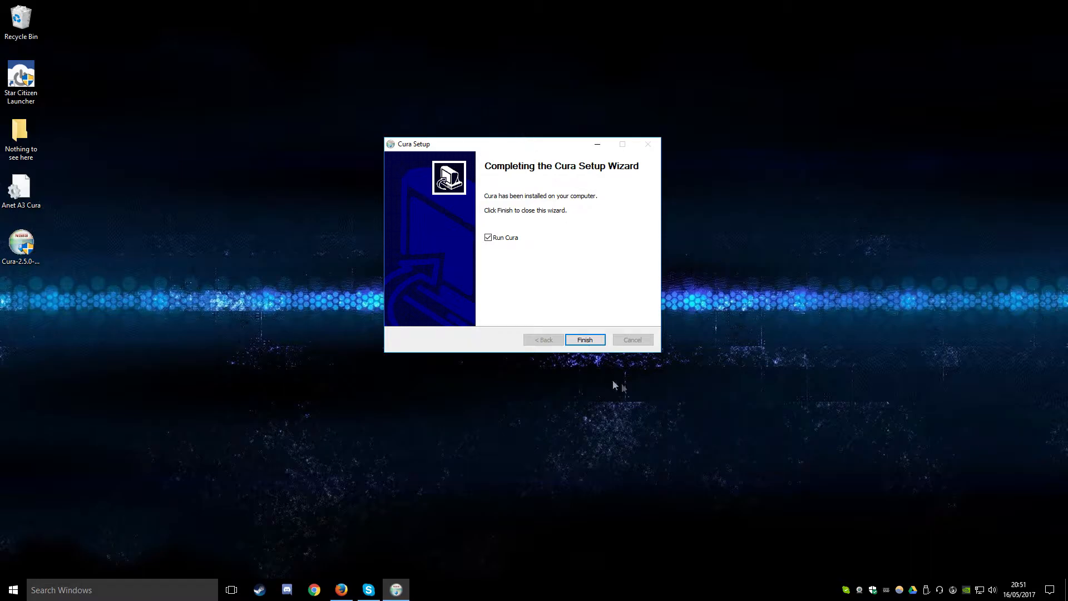
left_click(584, 339)
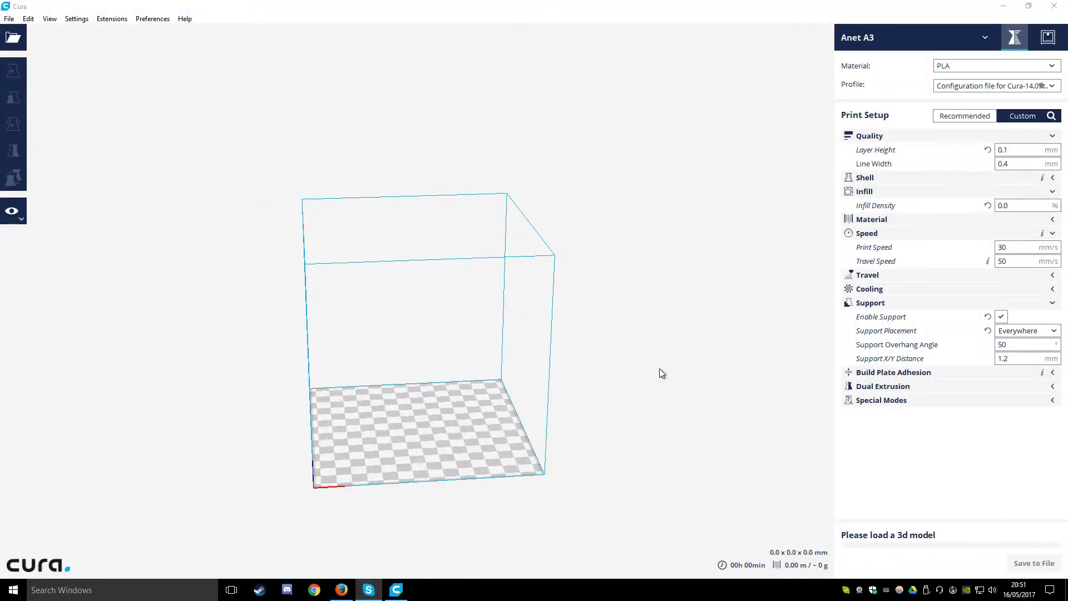
Step: Browse Cura's File, Extensions and View menus, then show Settings > Printer listing Anet A3
left_click(9, 19)
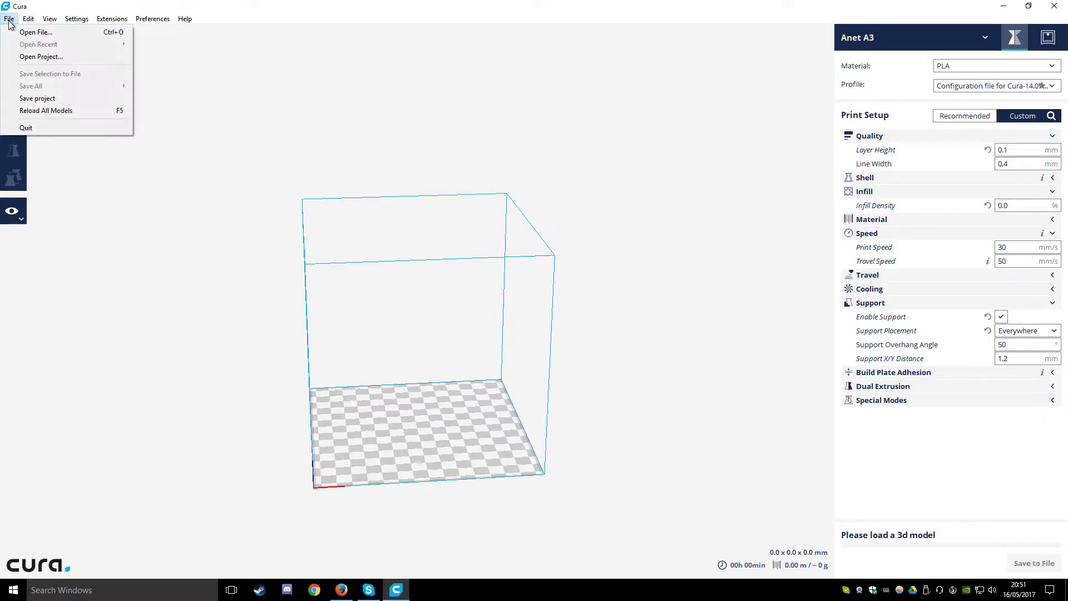
left_click(112, 19)
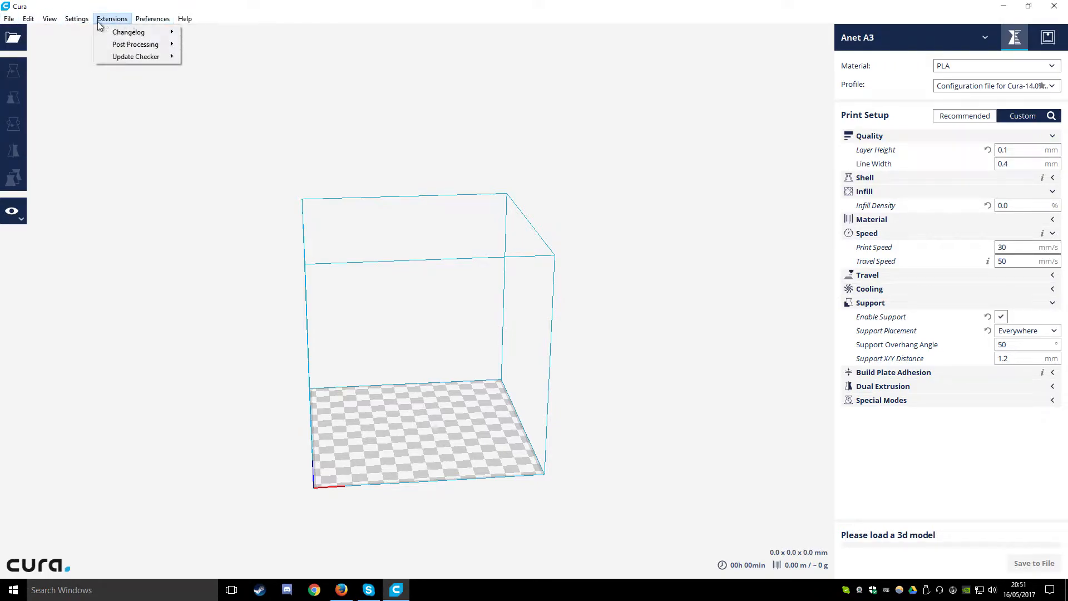
left_click(49, 19)
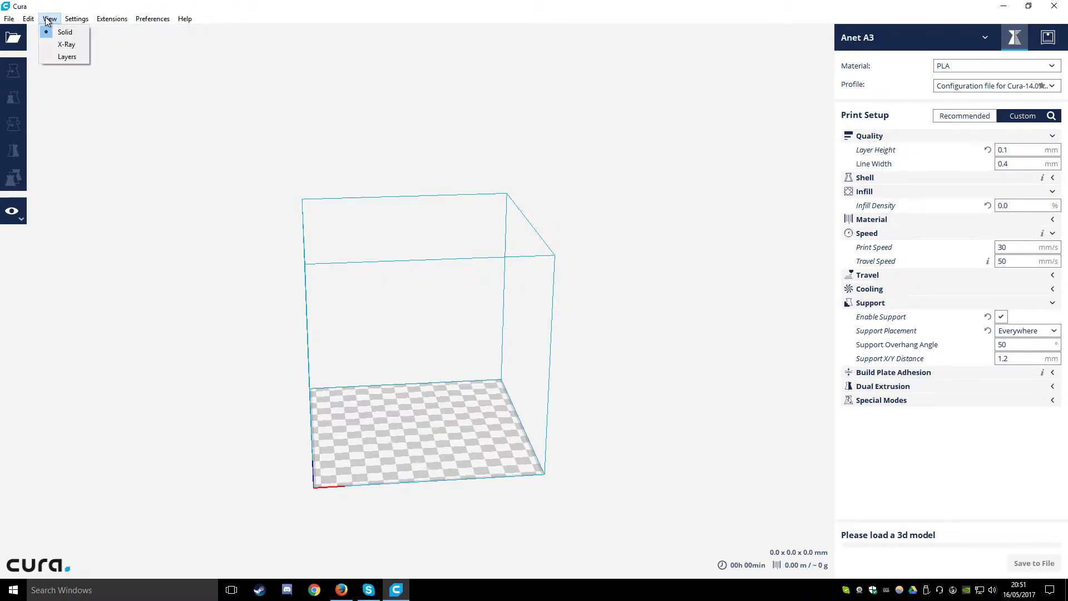
left_click(9, 19)
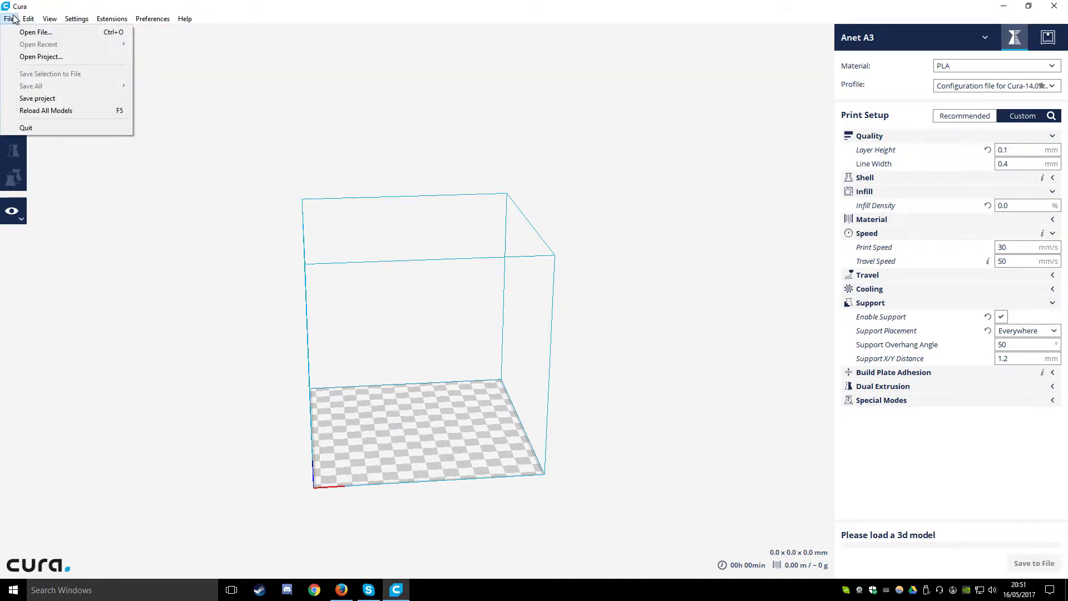
left_click(75, 18)
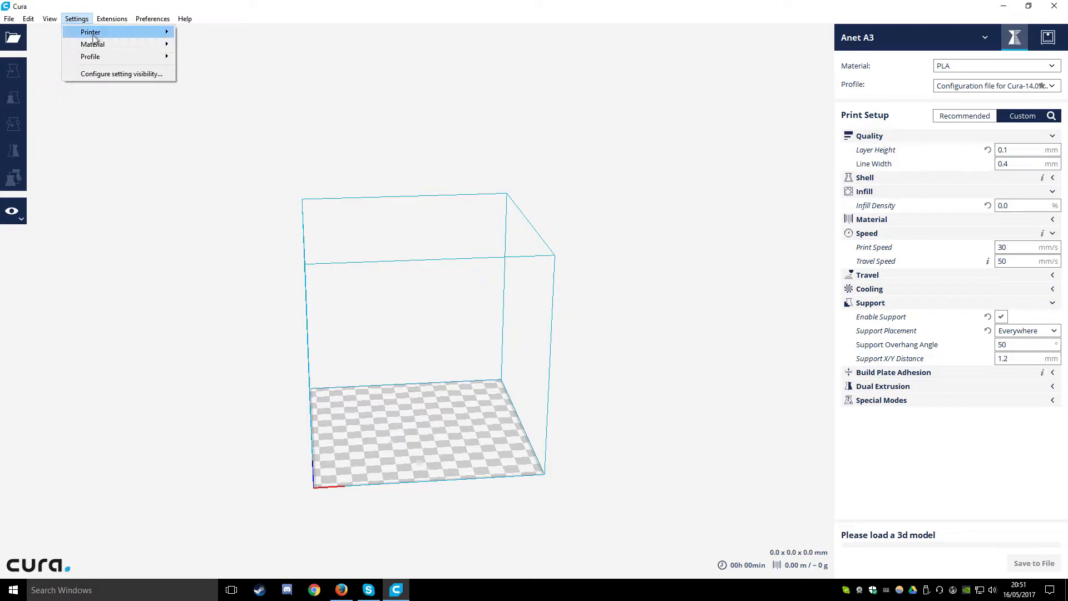
left_click(90, 32)
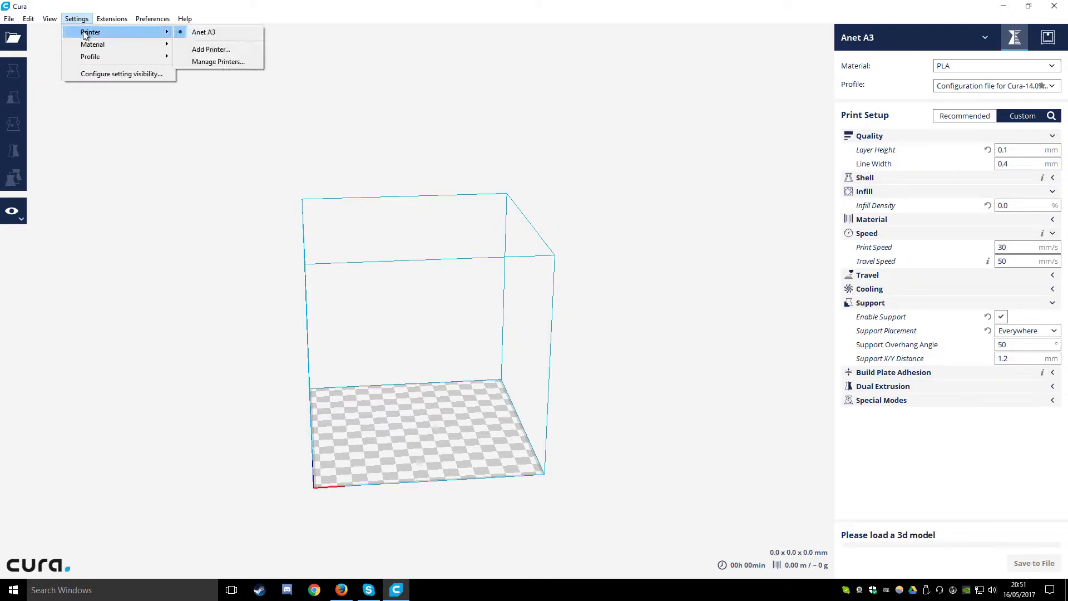
mouse_move(210, 49)
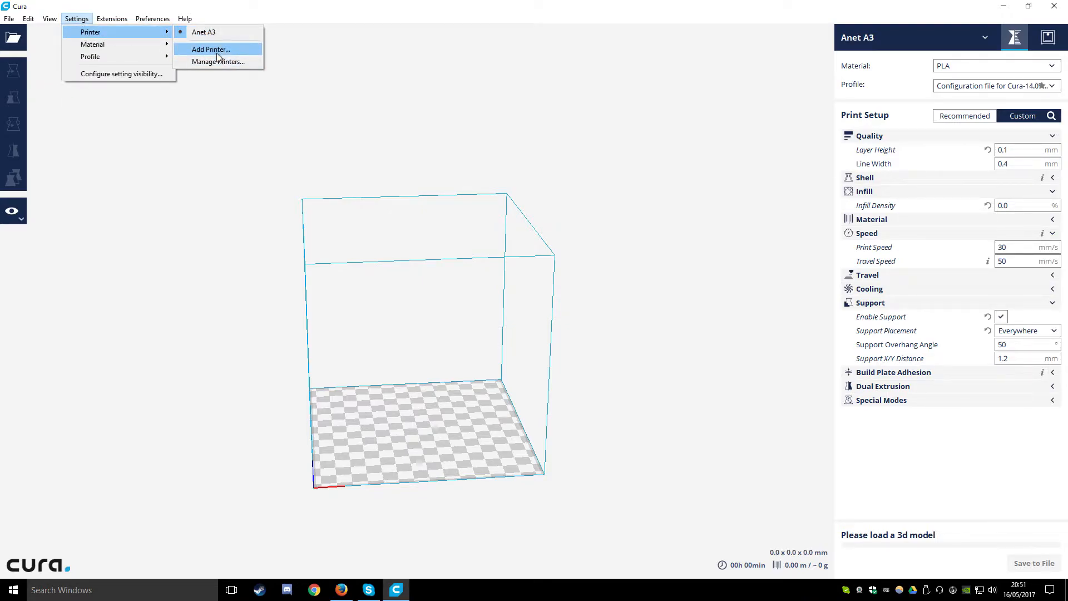
Step: Add a new Custom FDM printer and name it 'Anet A3 3D Printer'
left_click(210, 49)
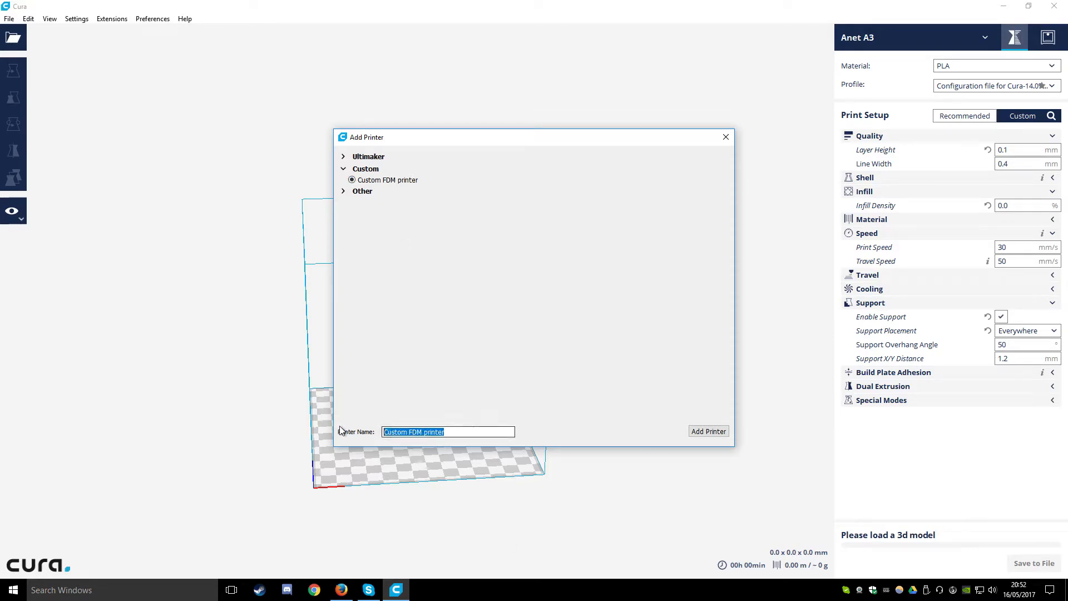
type("An")
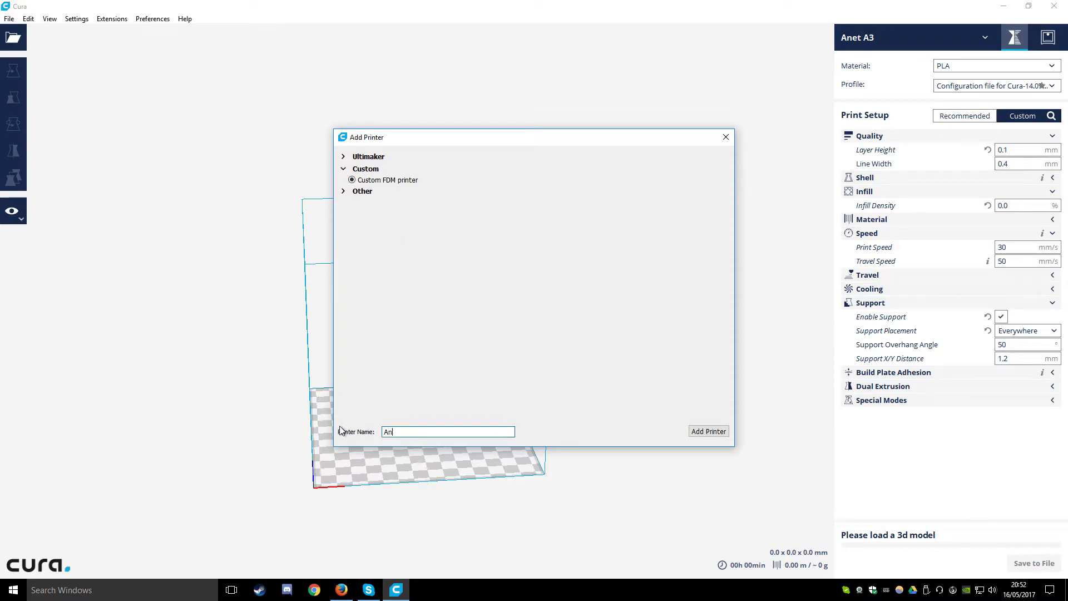
type("et A3")
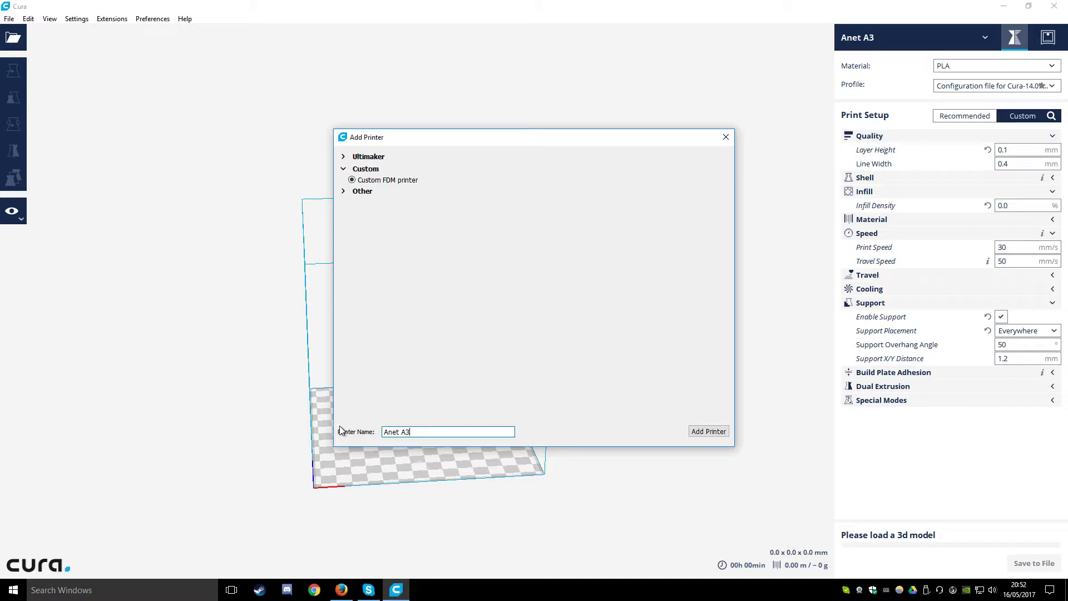
type("3D Pr")
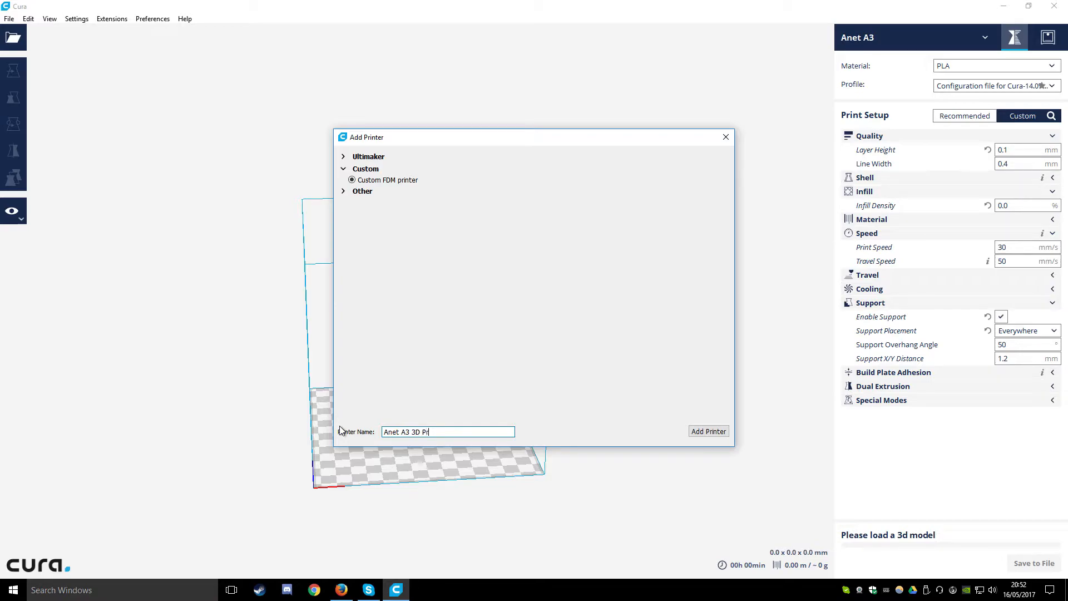
type("inter")
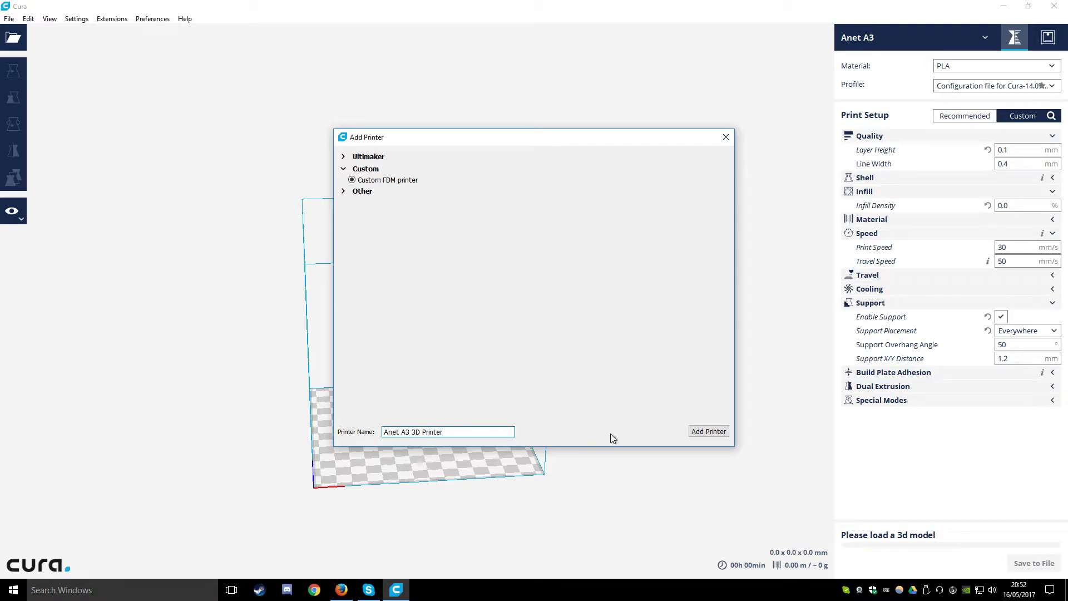
Step: Create the printer with a 150 mm build volume, heated bed and zero printhead clearances
left_click(707, 430)
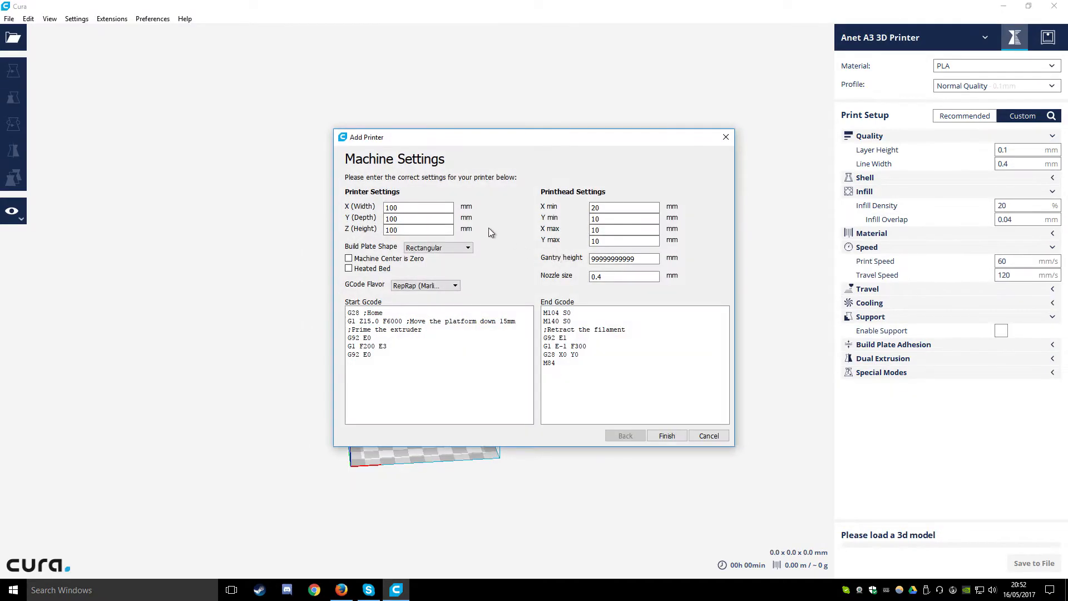
triple_click(418, 207)
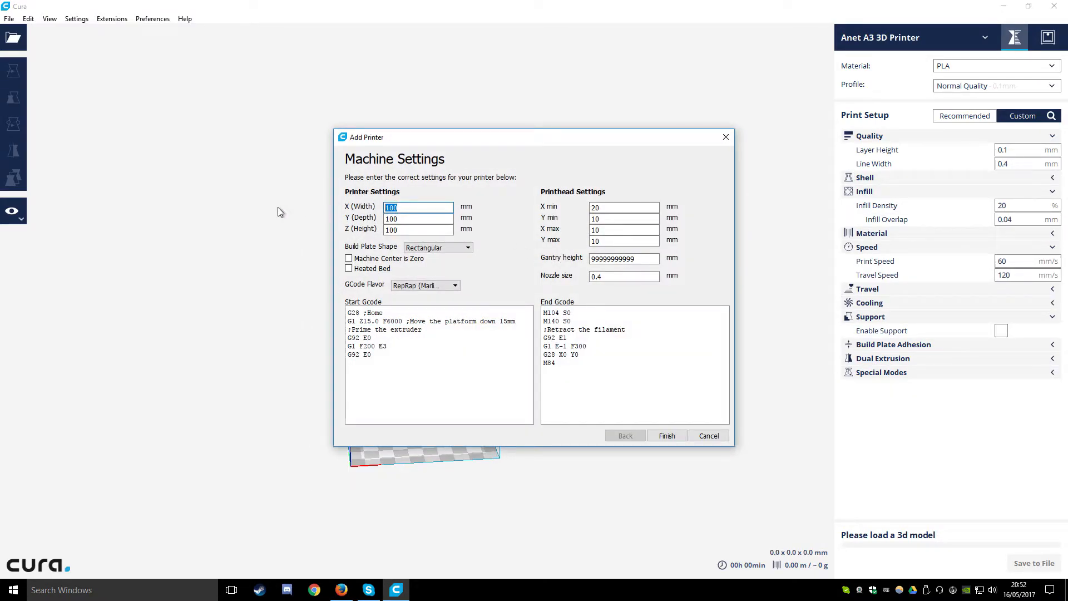
type("150")
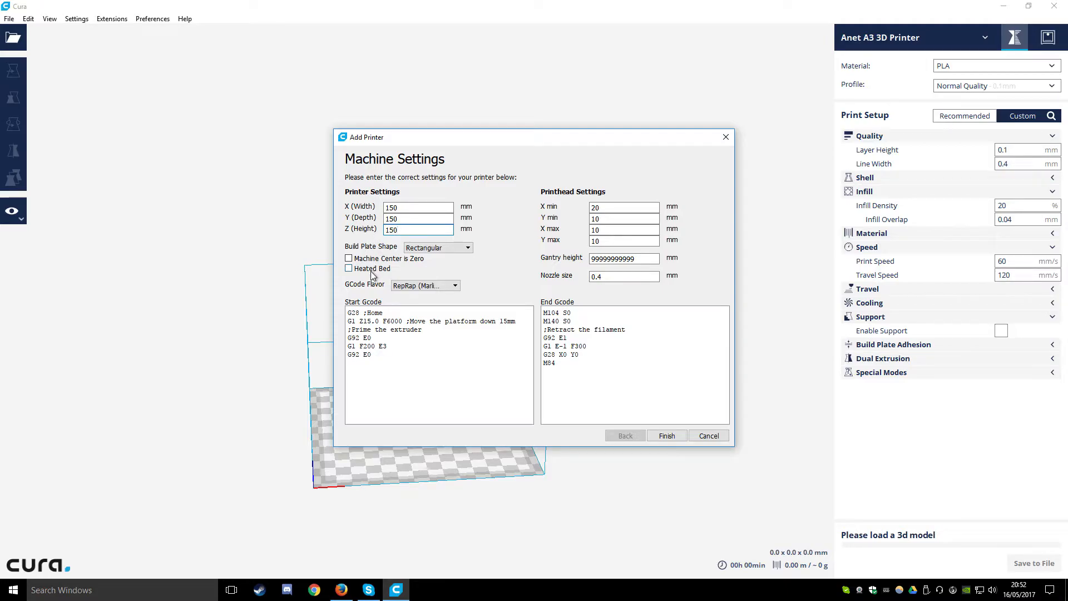
left_click(348, 268)
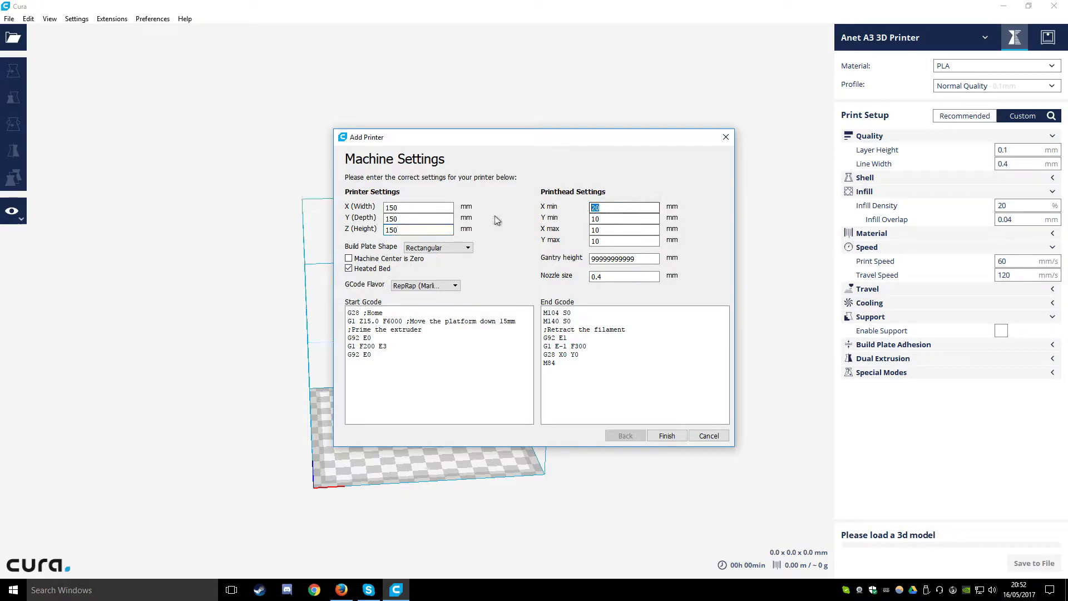
type("0")
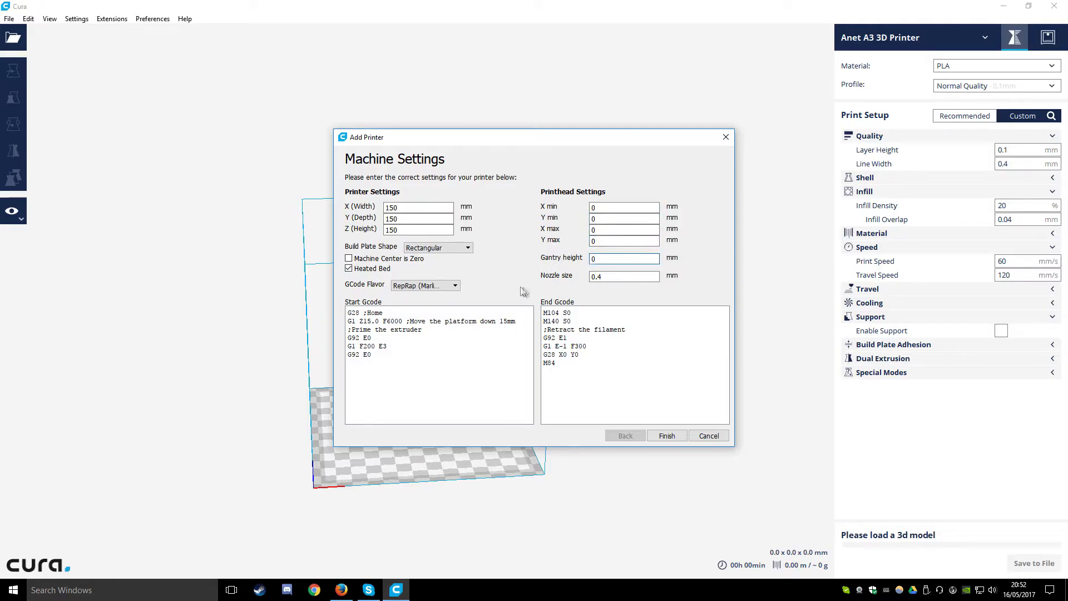
left_click(623, 257)
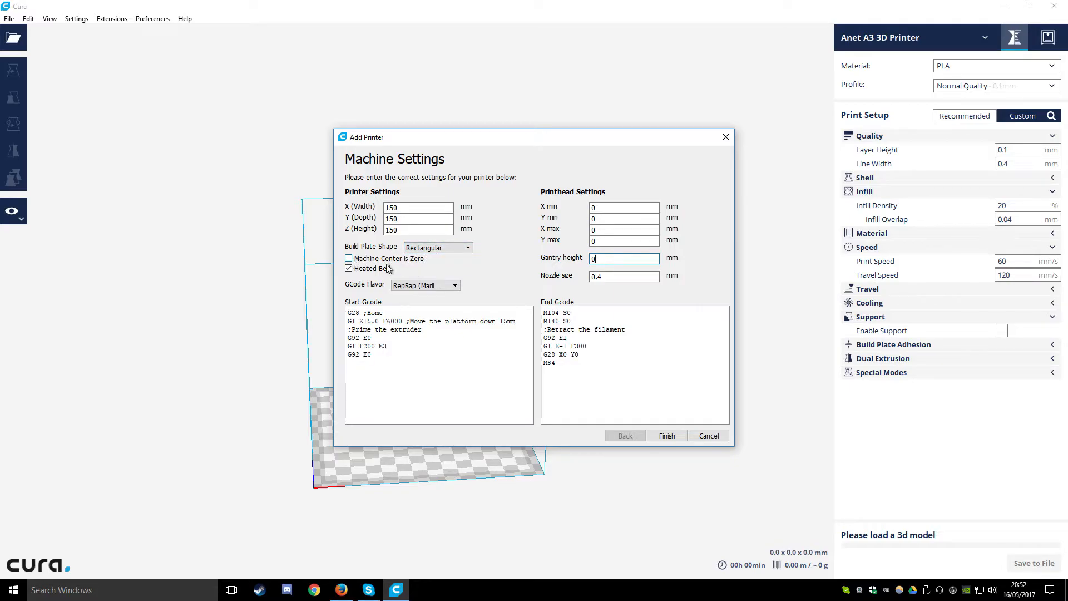
Step: Keep the RepRap (Marlin/Sprinter) G-code flavour and finish adding the printer
left_click(422, 285)
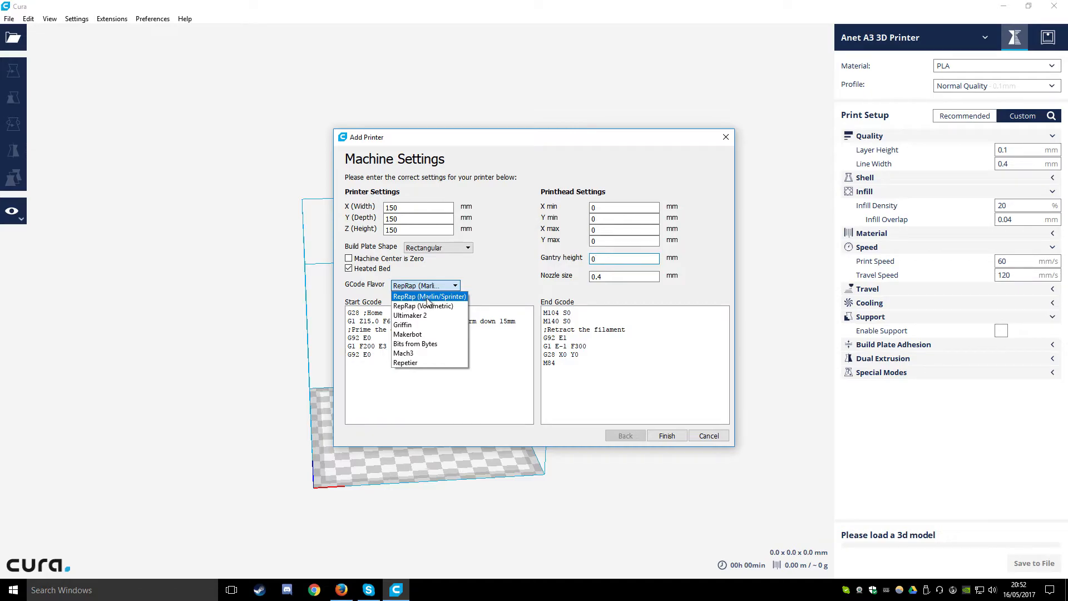
left_click(428, 296)
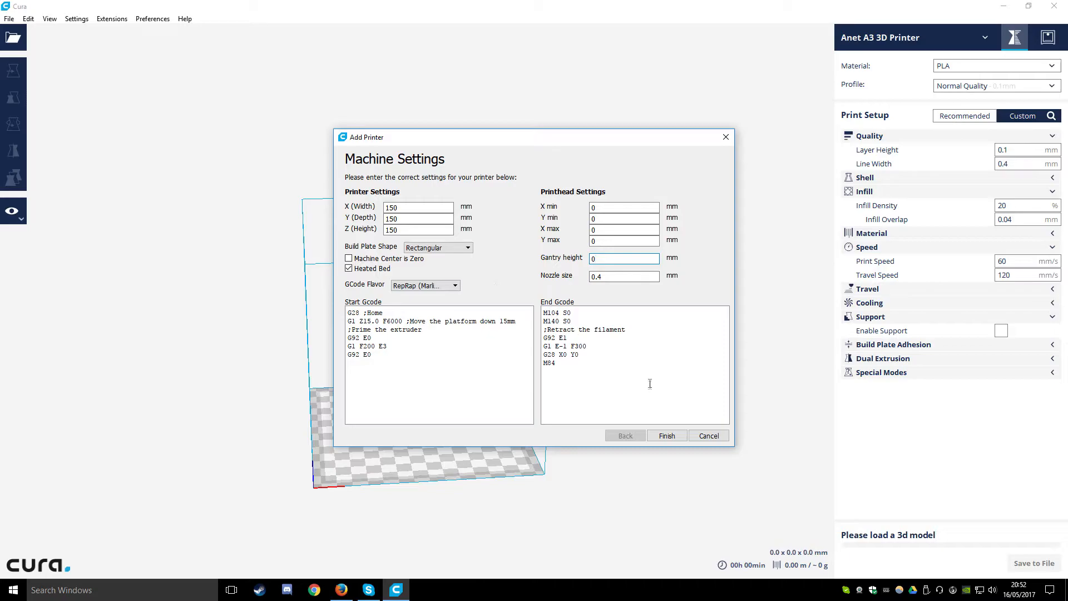
left_click(665, 435)
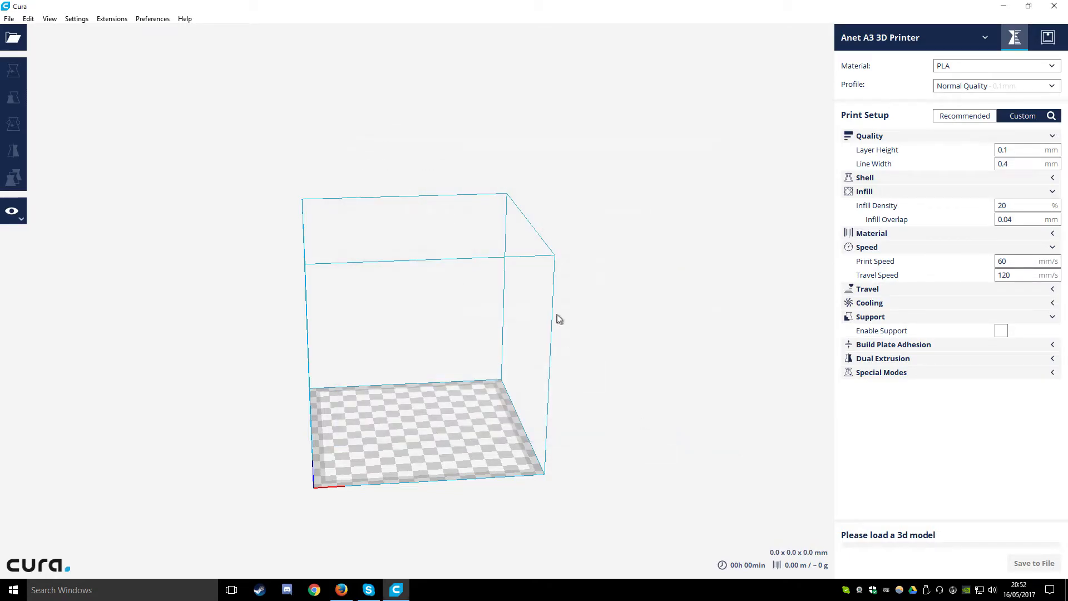
mouse_move(1058, 99)
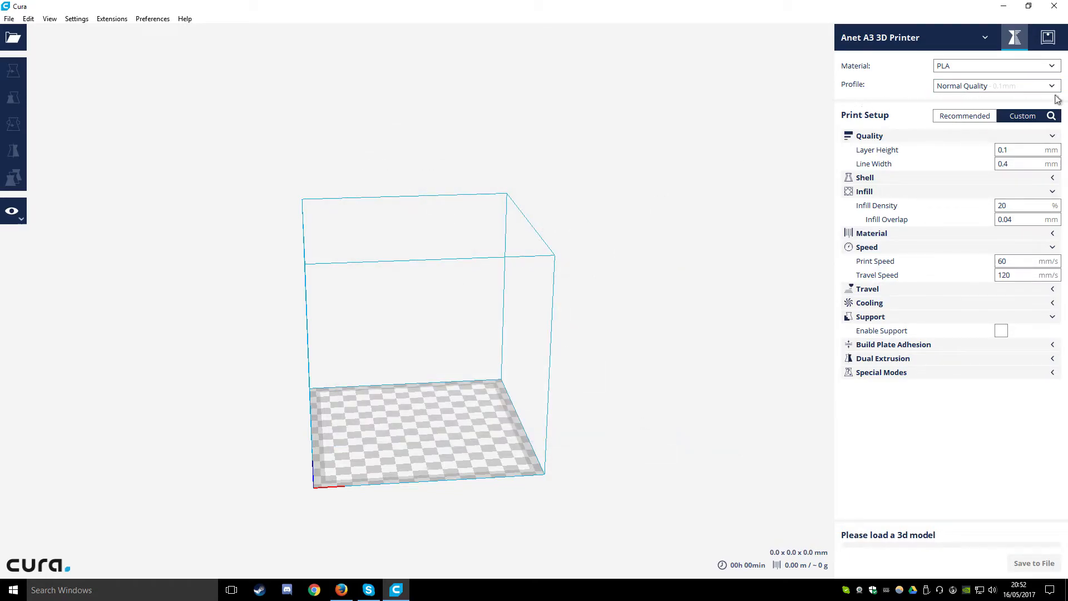
Step: Show the profile dropdown and go to the Profiles page of Preferences
left_click(1051, 86)
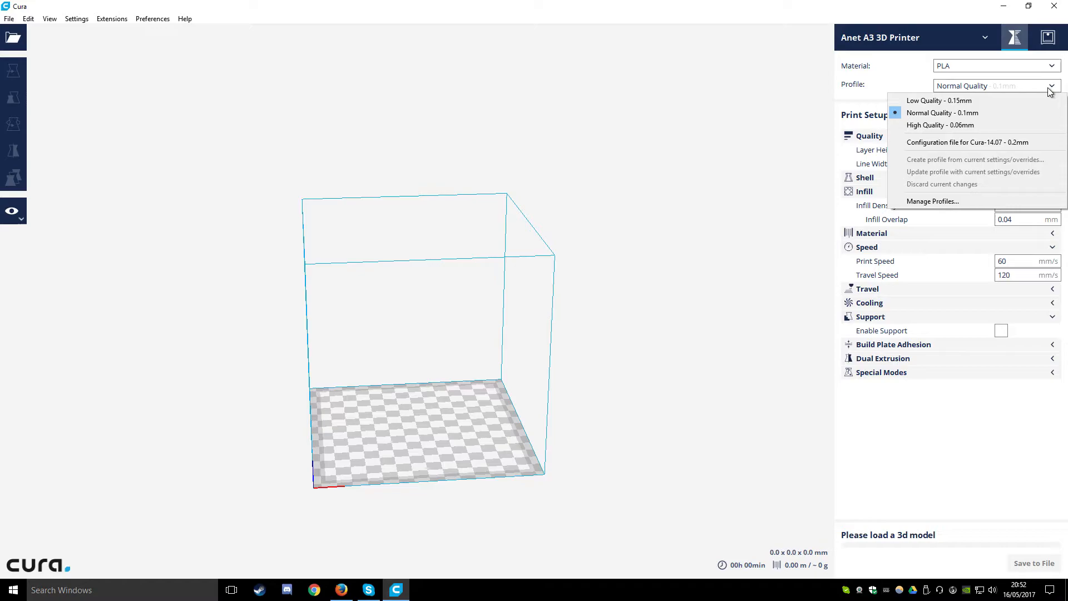
mouse_move(939, 201)
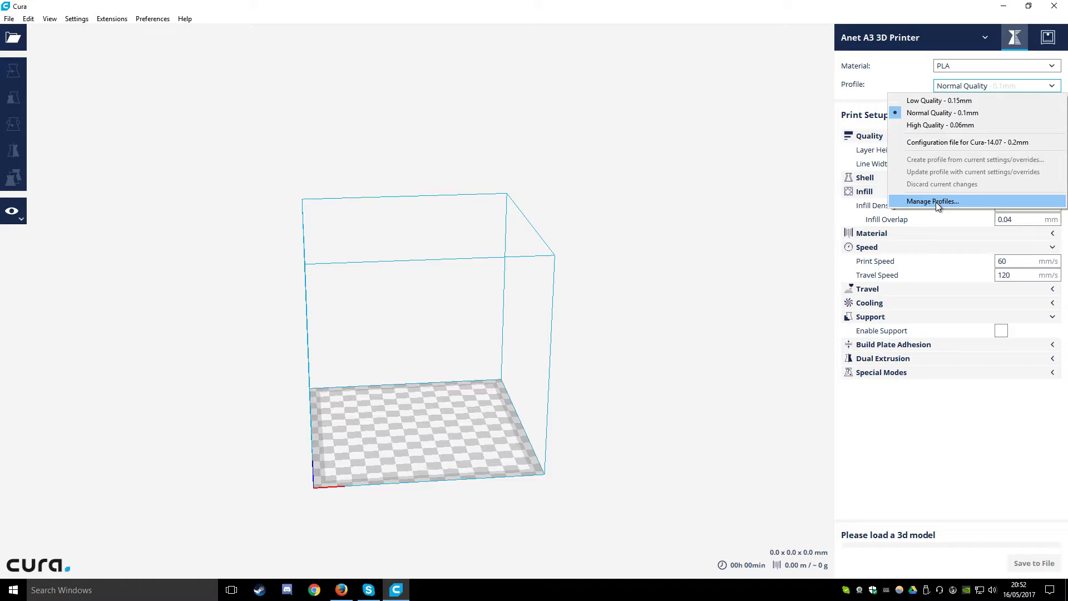
left_click(932, 201)
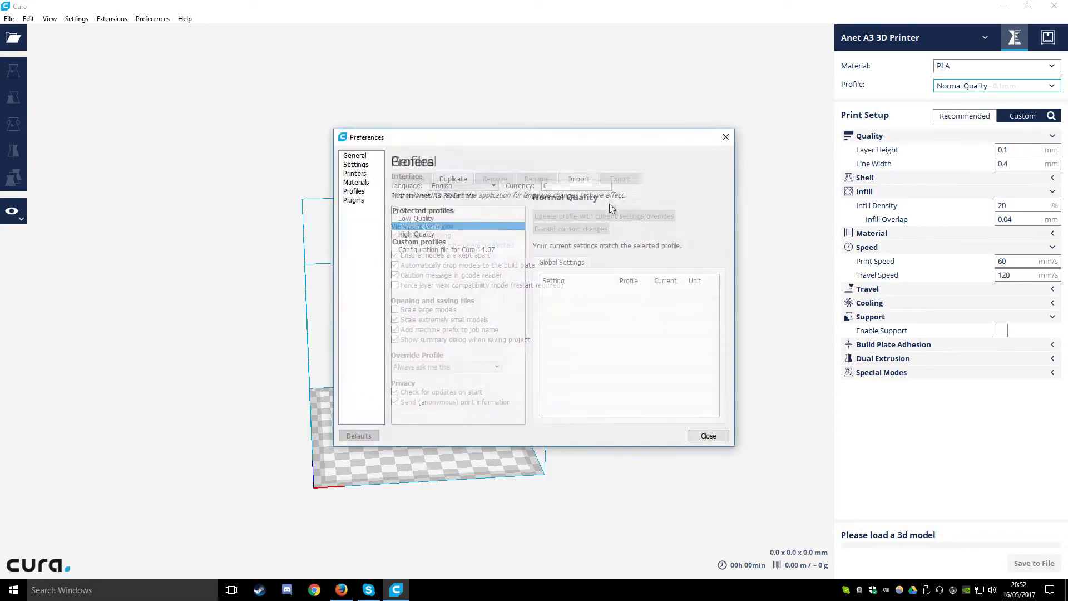
Step: View the 'Configuration file for Cura-14.07' profile and start importing a profile file
left_click(445, 249)
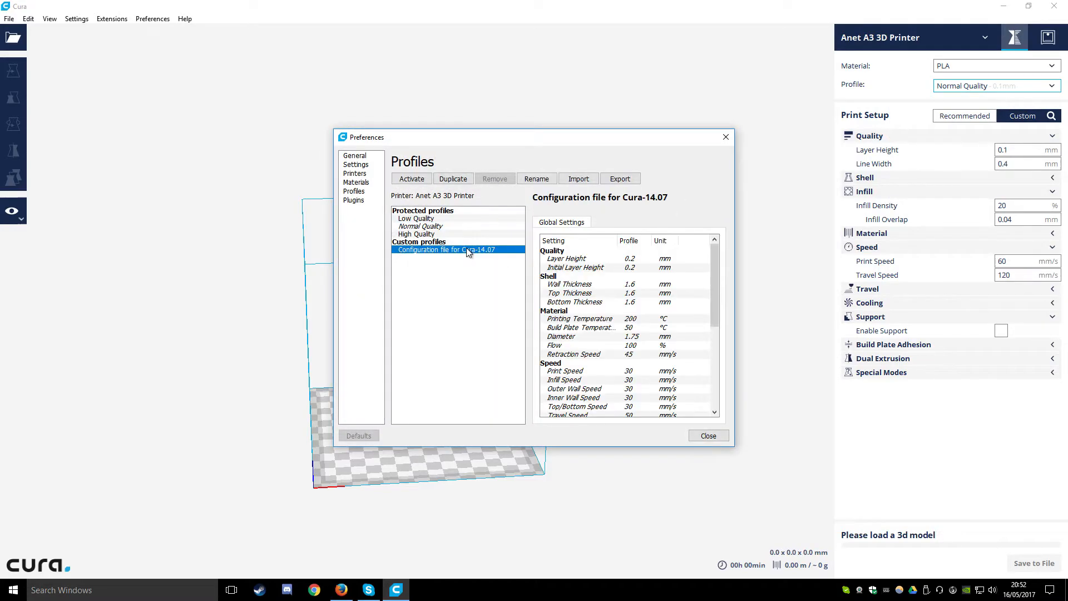
mouse_move(524, 223)
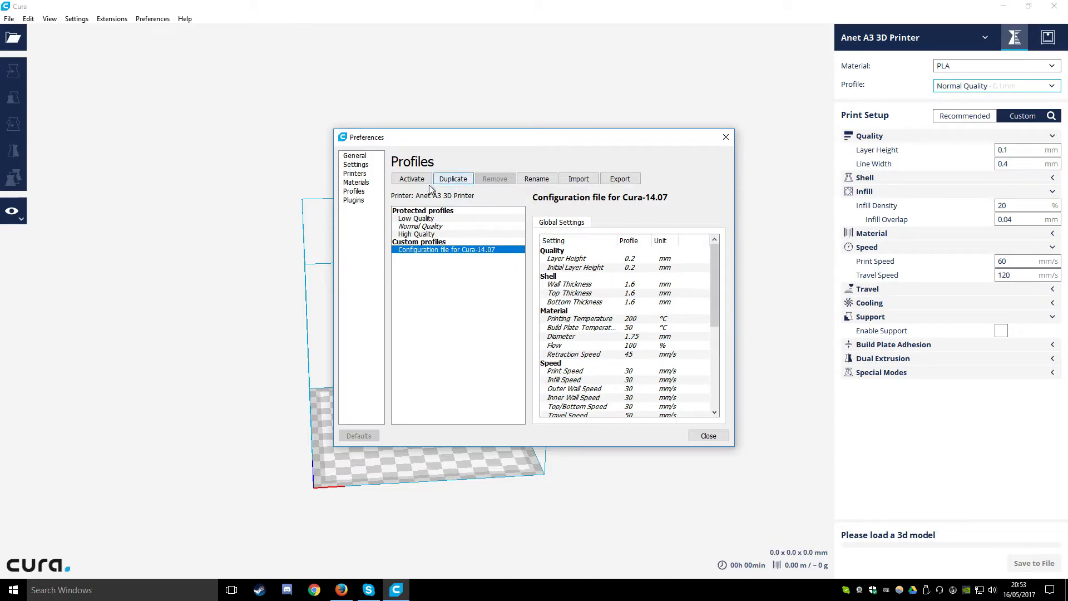
mouse_move(545, 201)
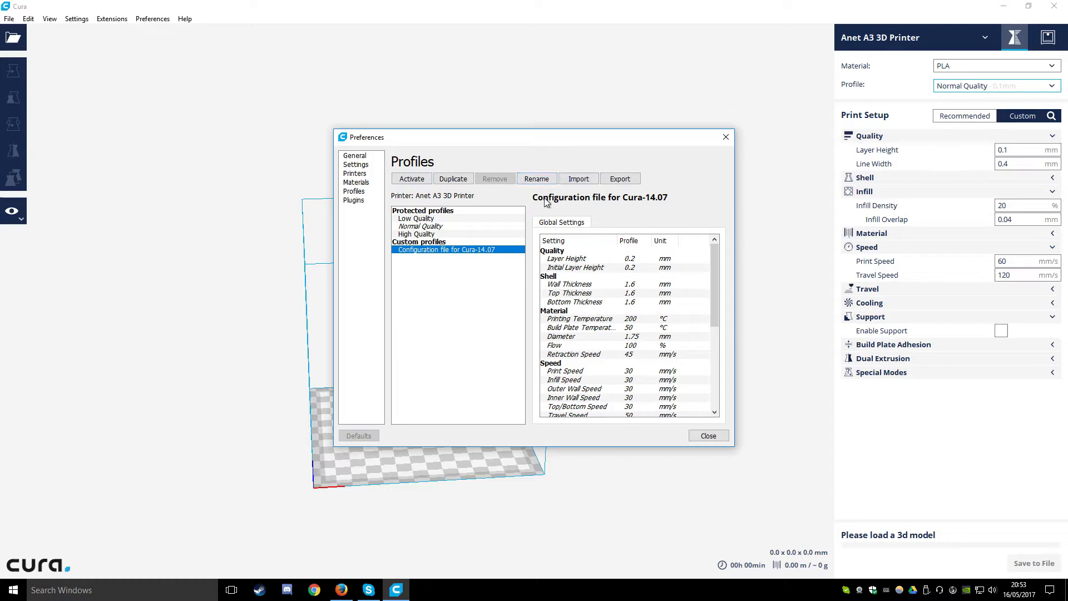
mouse_move(496, 198)
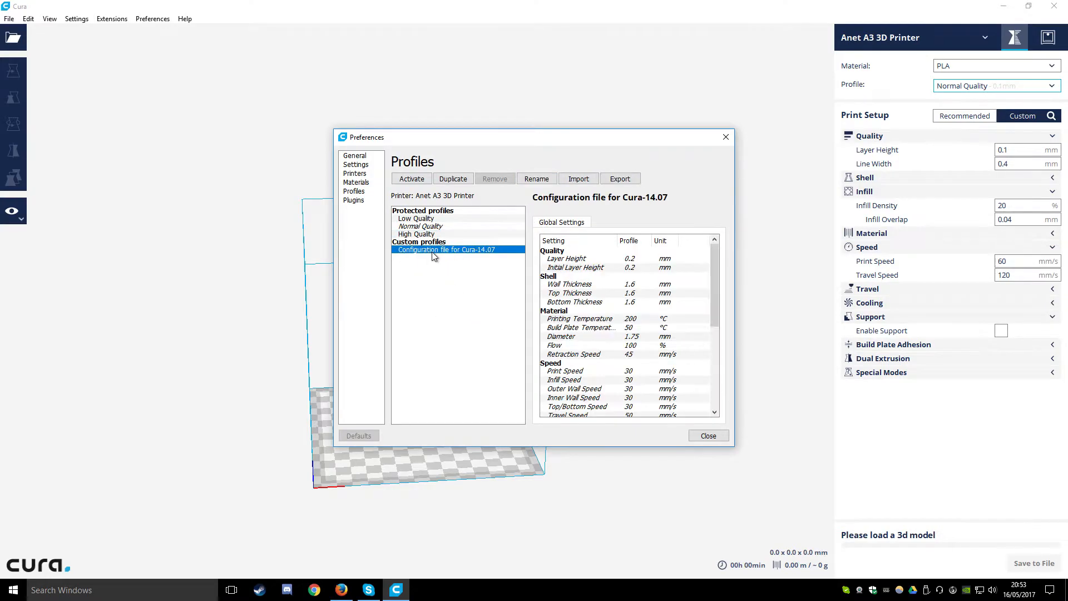
left_click(577, 178)
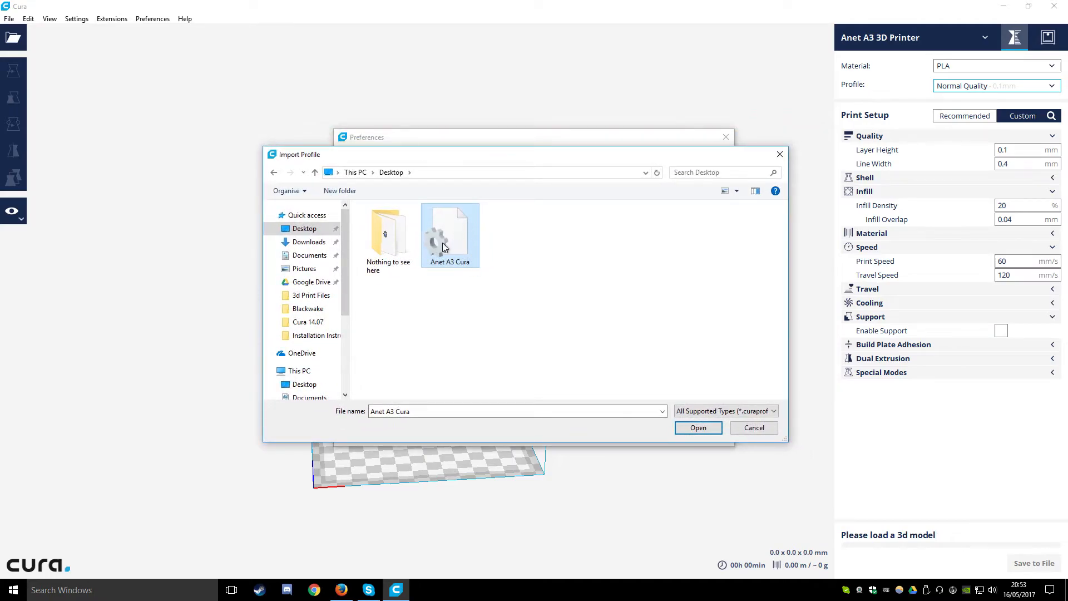
mouse_move(450, 251)
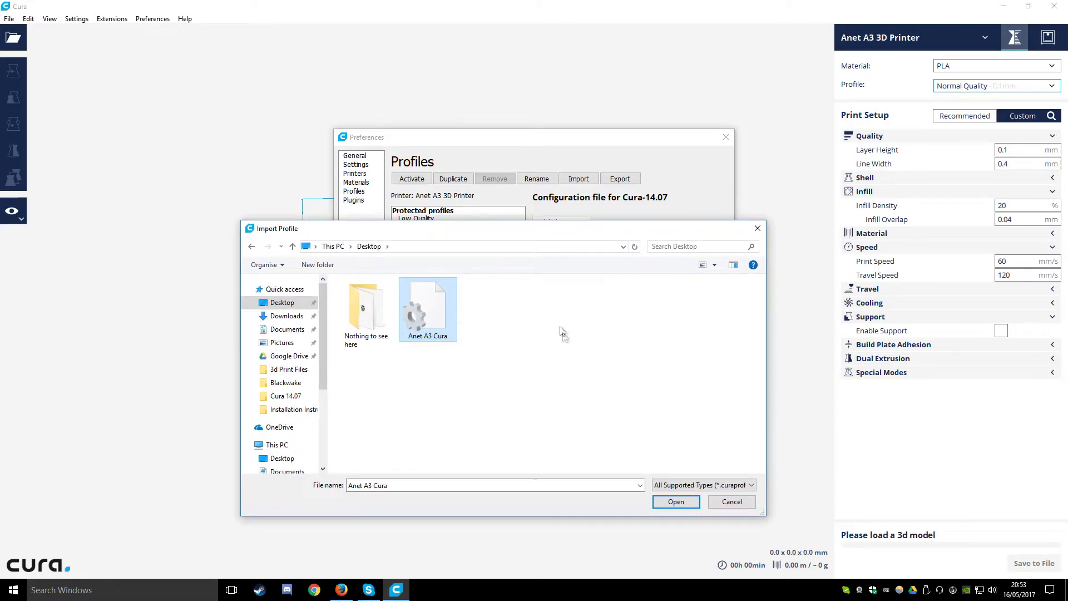
Step: Import the 'Anet A3 Cura' profile from the desktop, acknowledge success and close Preferences
left_click(676, 502)
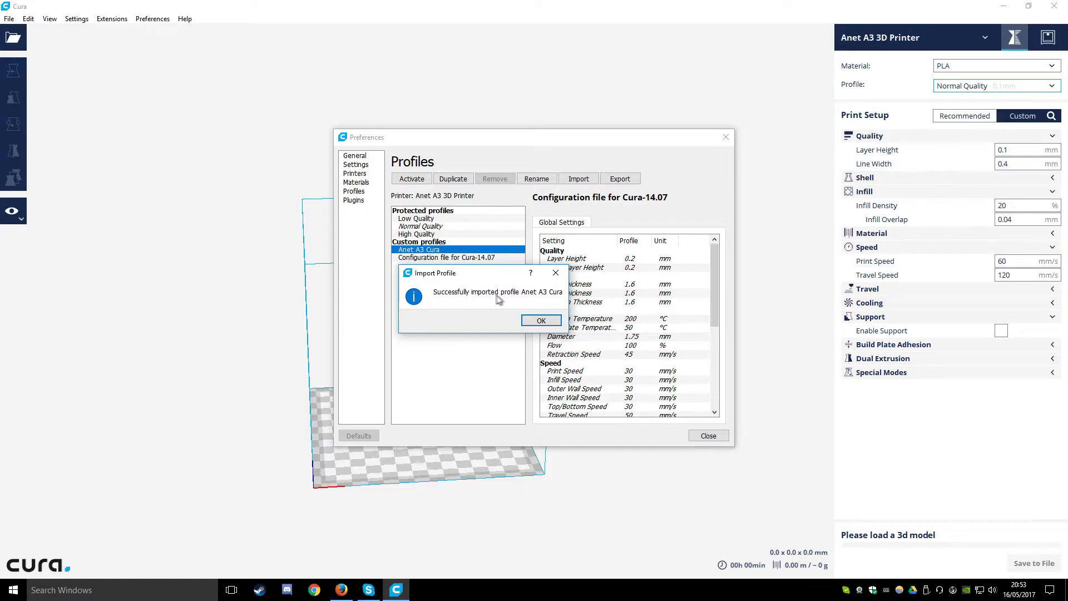
left_click(541, 321)
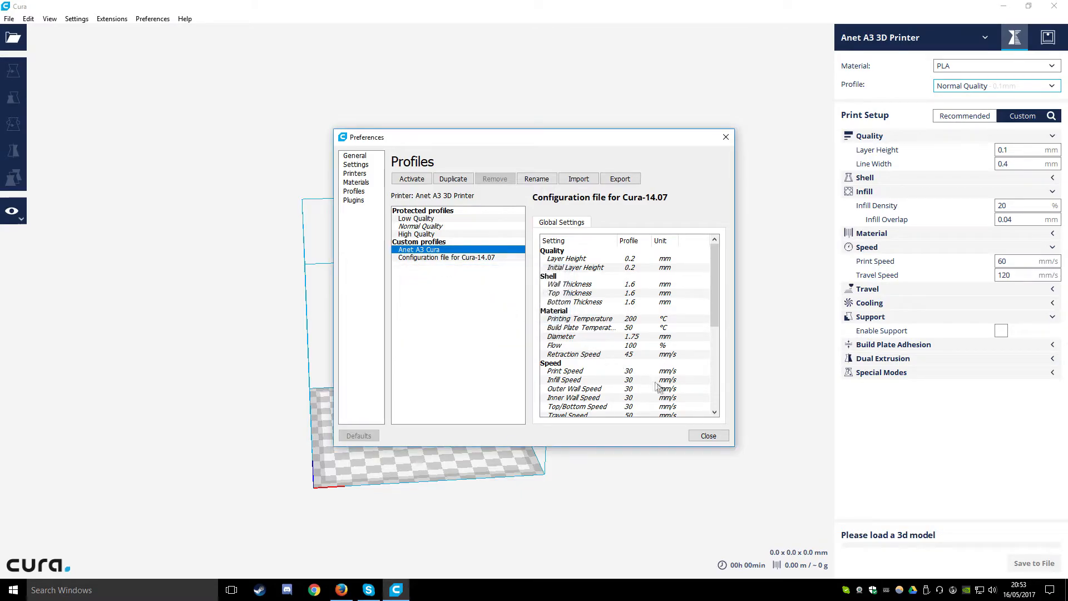
left_click(707, 435)
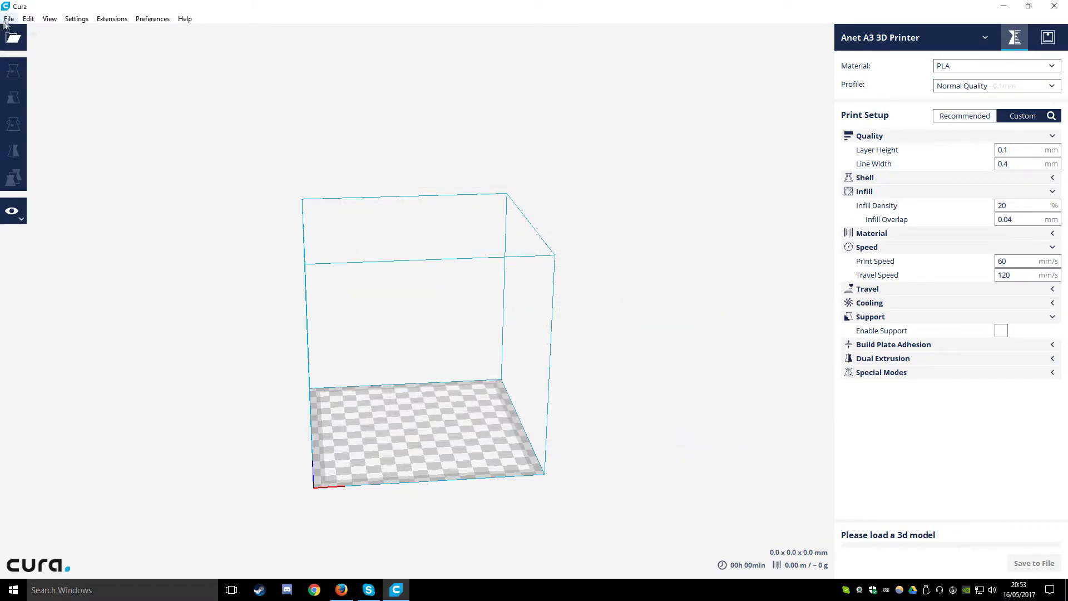
Step: Keep Anet A3 3D Printer active, switch to the 'Anet A3 Cura - 0.2mm' profile and start loading a model
left_click(76, 19)
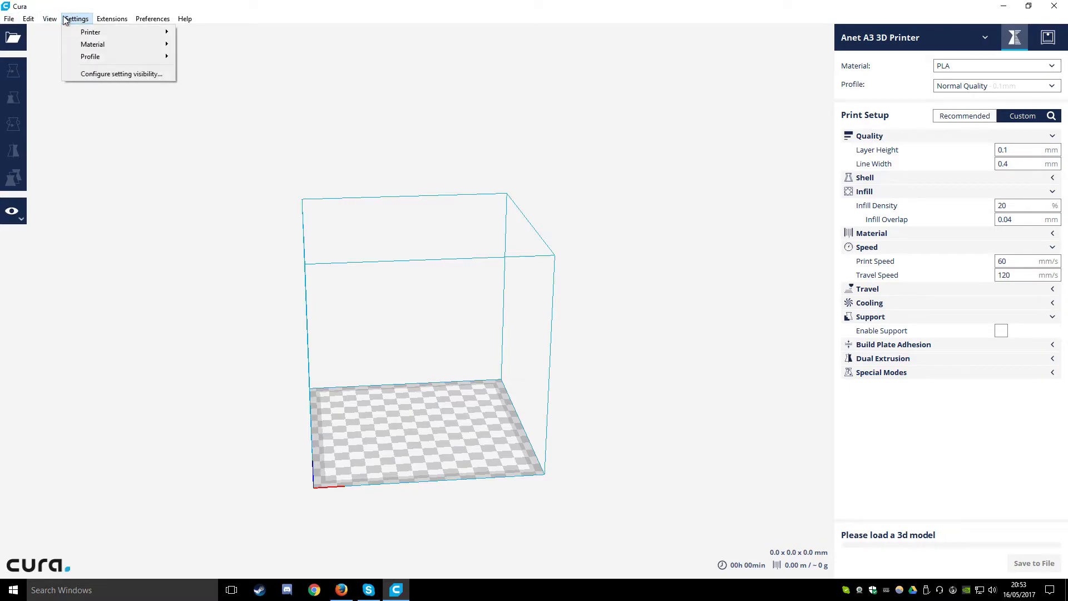
mouse_move(86, 33)
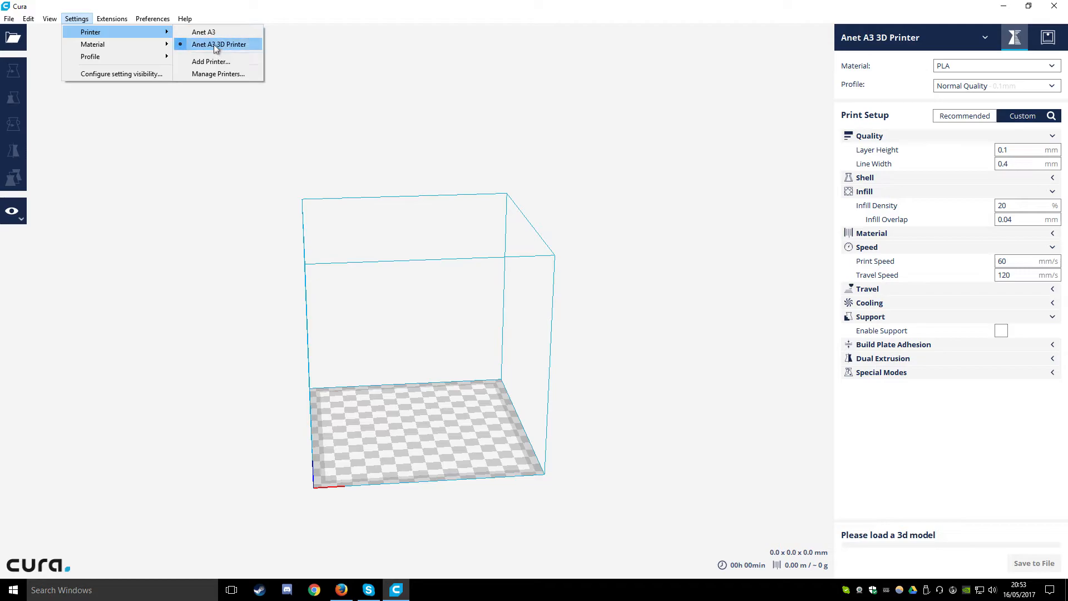
mouse_move(238, 51)
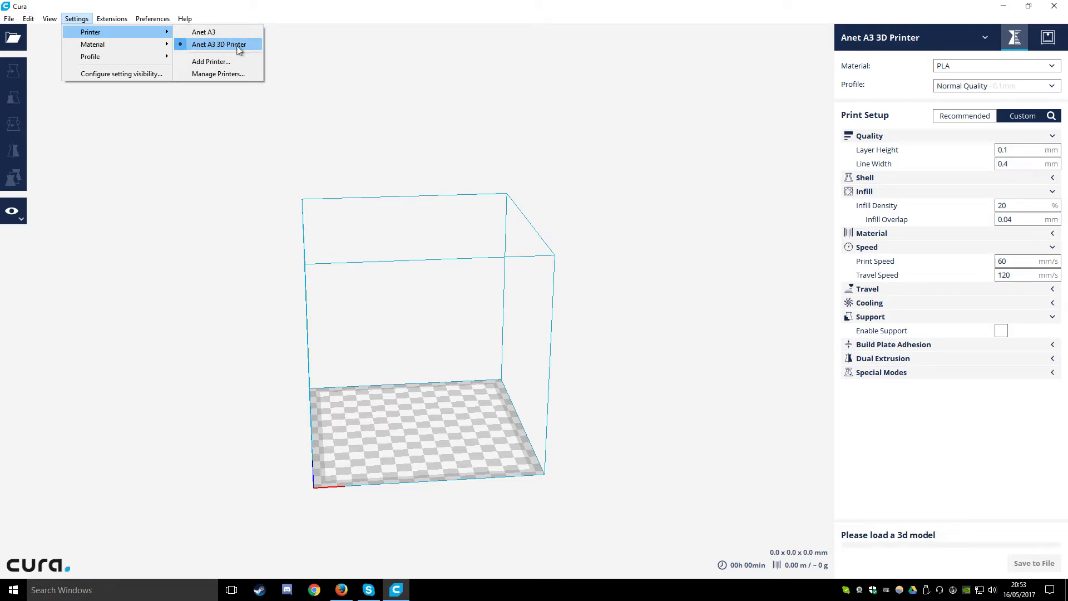
left_click(219, 45)
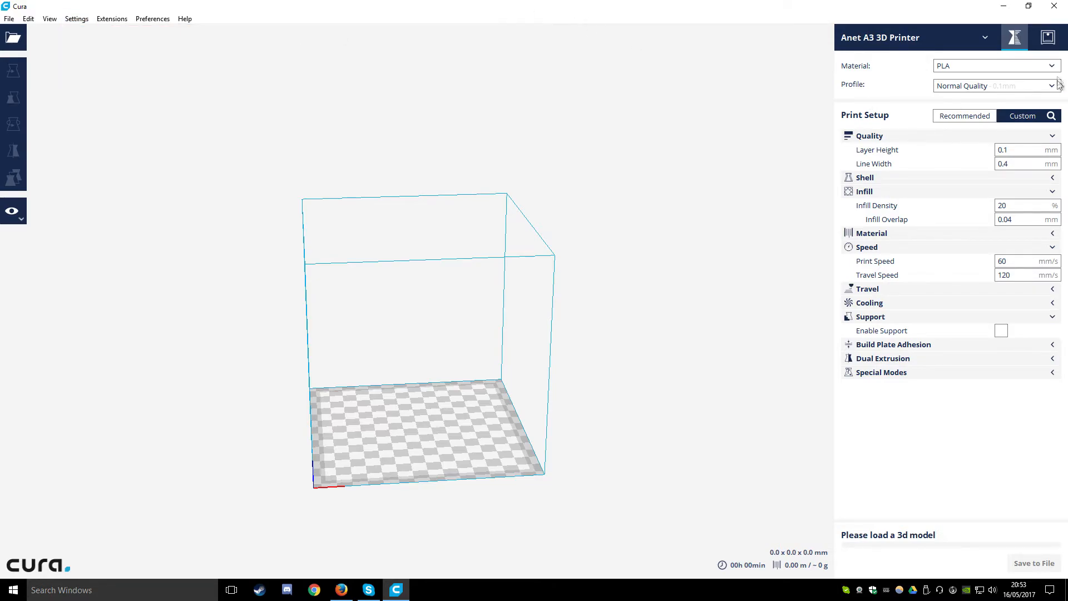
left_click(1051, 86)
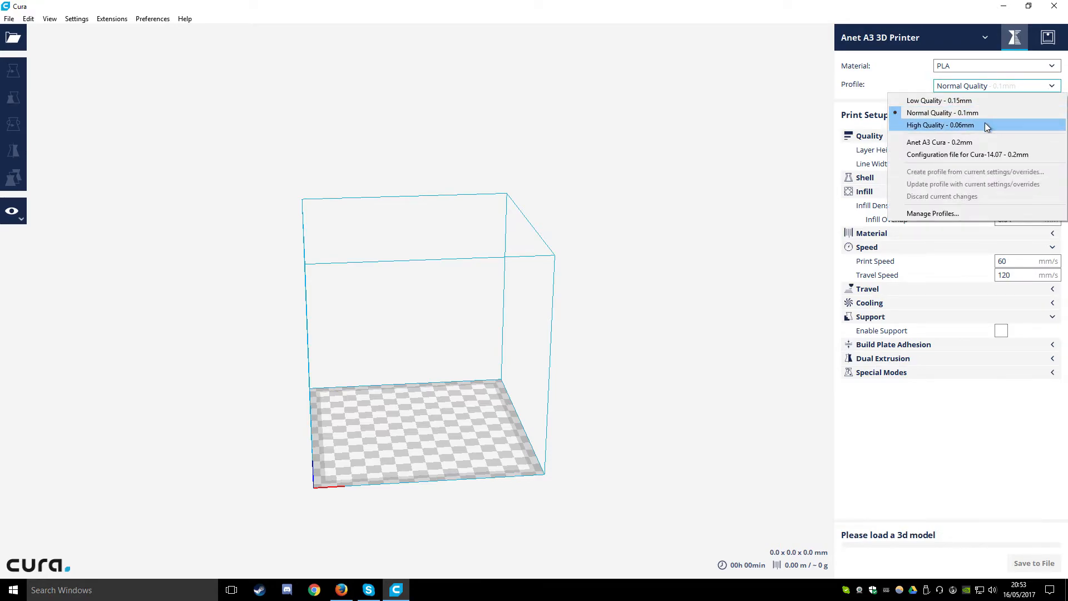
mouse_move(938, 141)
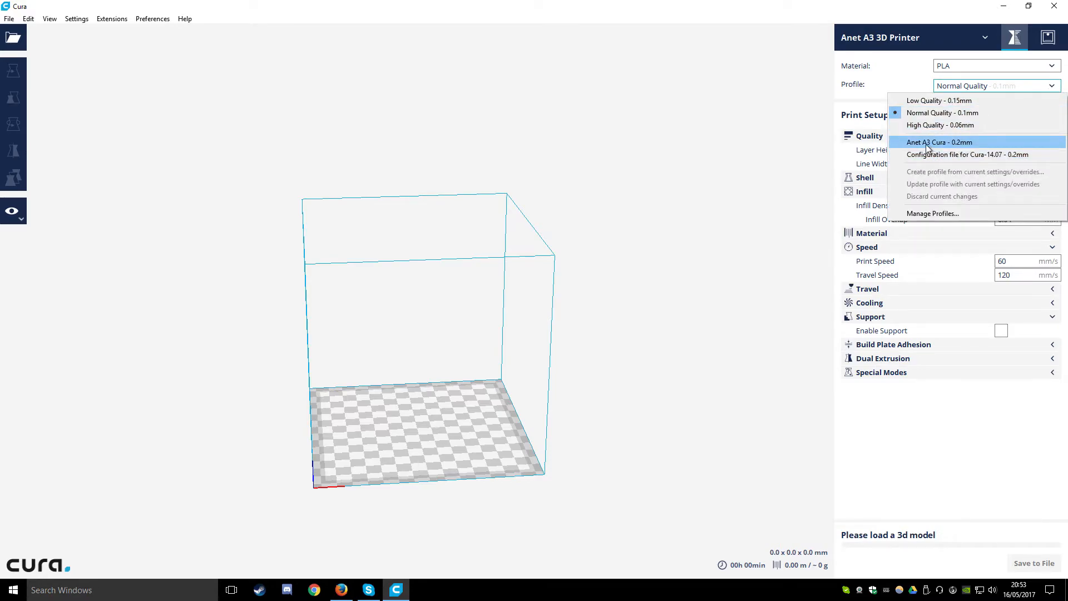
left_click(939, 141)
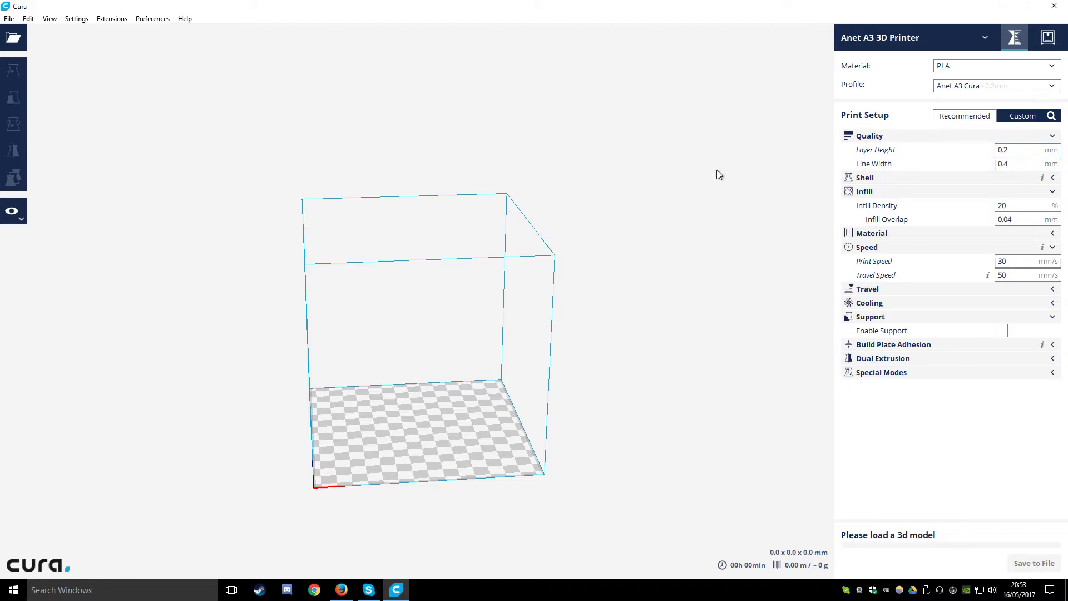
mouse_move(735, 171)
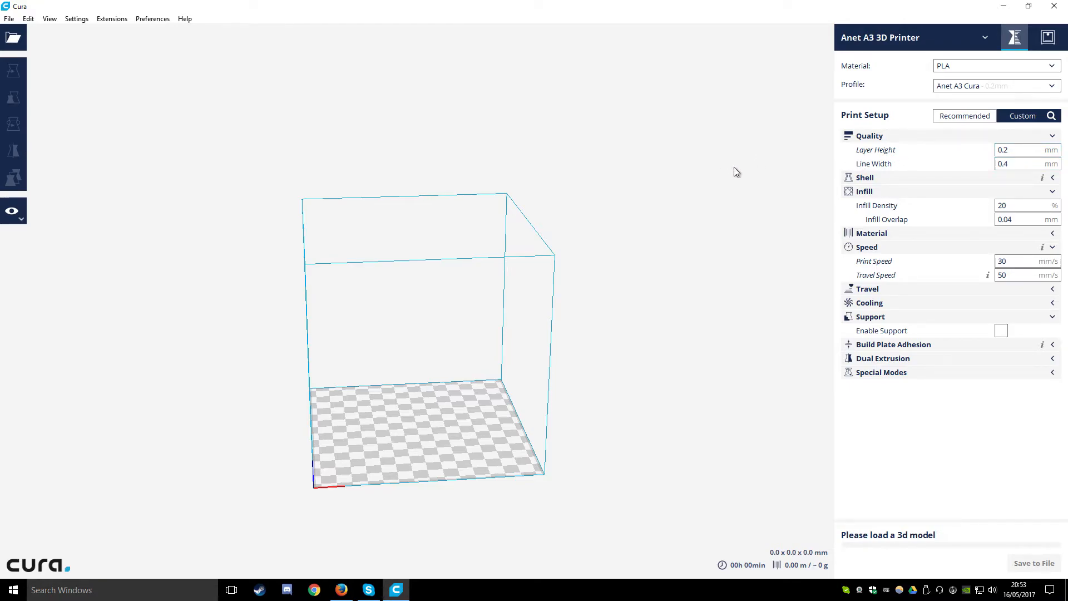
mouse_move(715, 182)
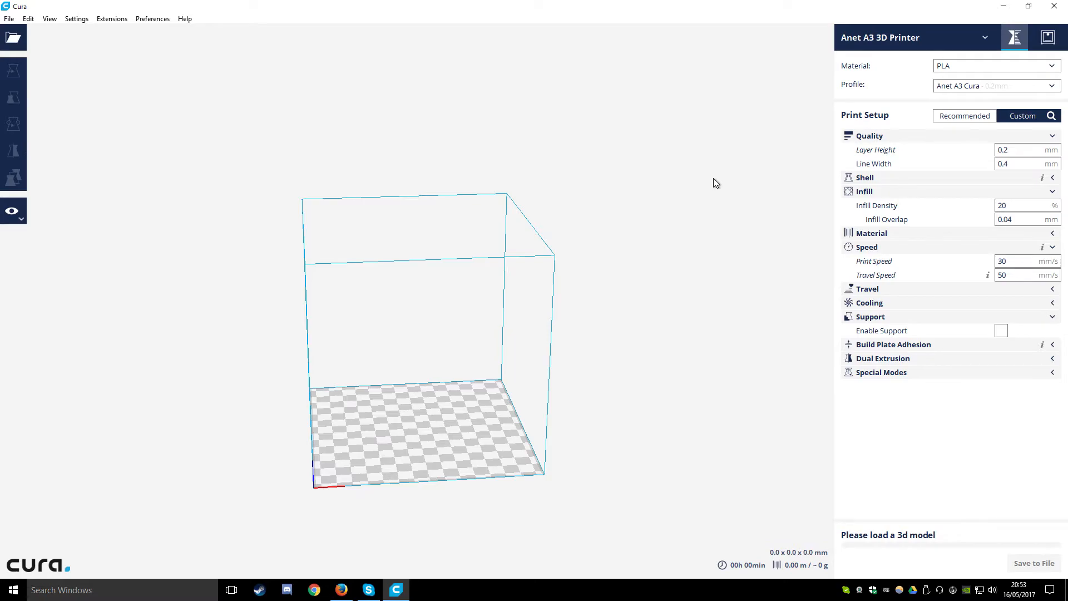
mouse_move(829, 182)
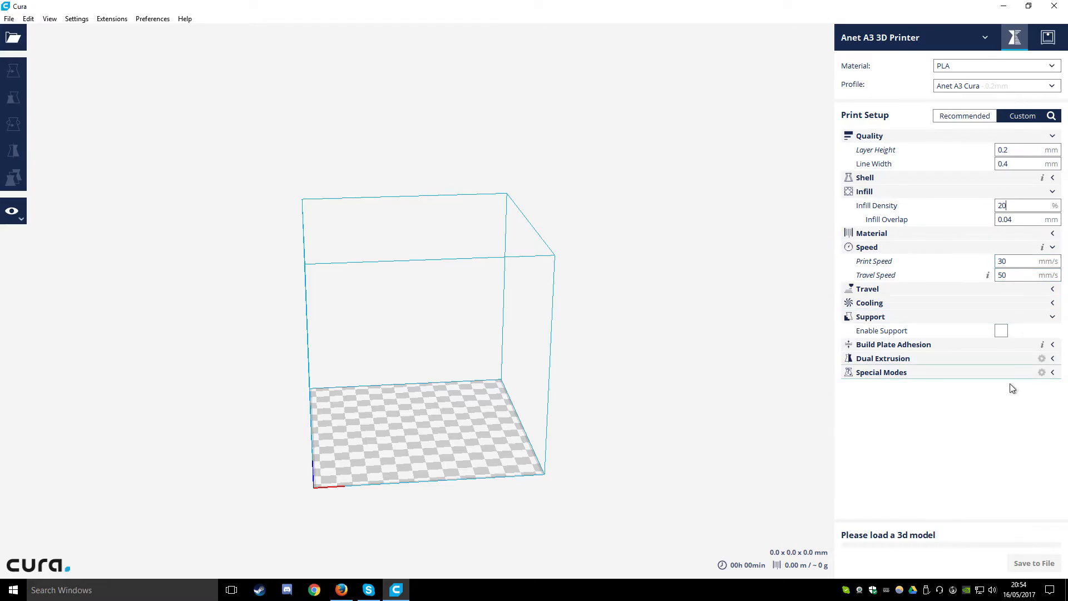
mouse_move(1000, 330)
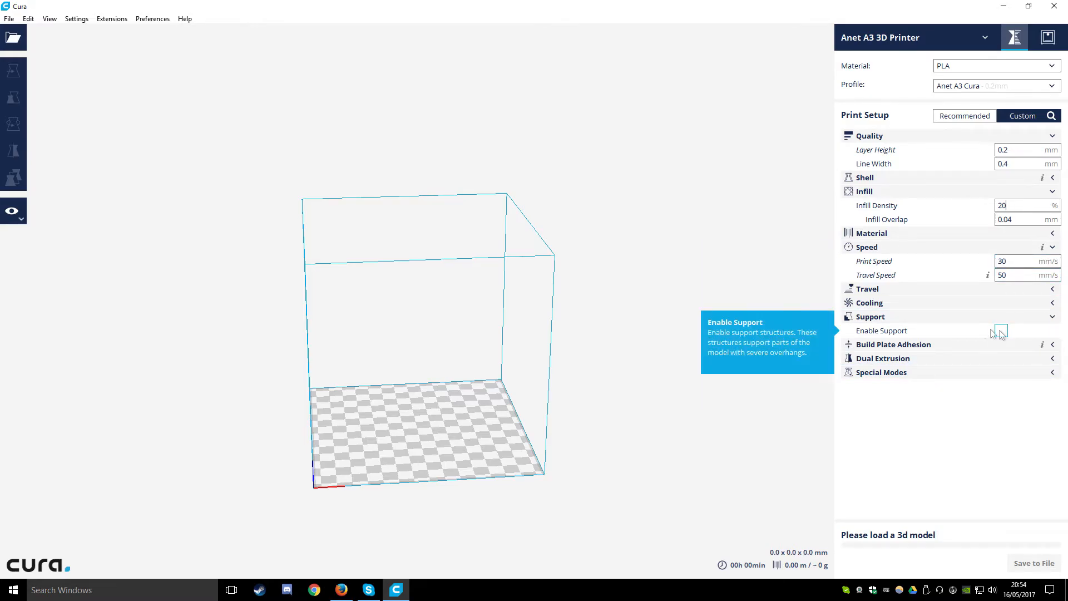
left_click(14, 38)
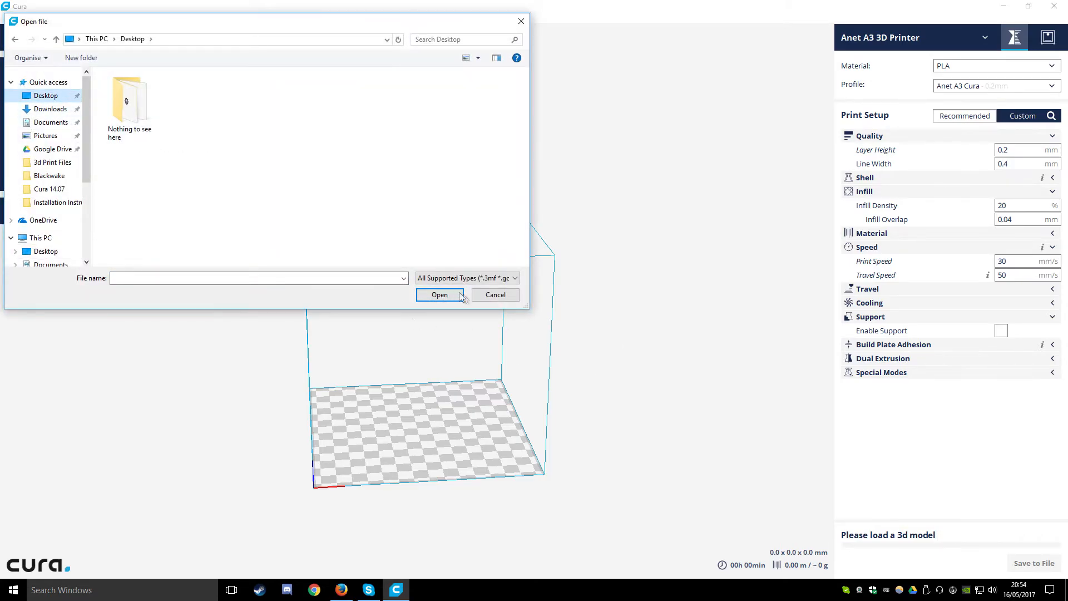
Step: In the browser, reach Thingiverse via a web search and search it for 'hulk'
left_click(314, 590)
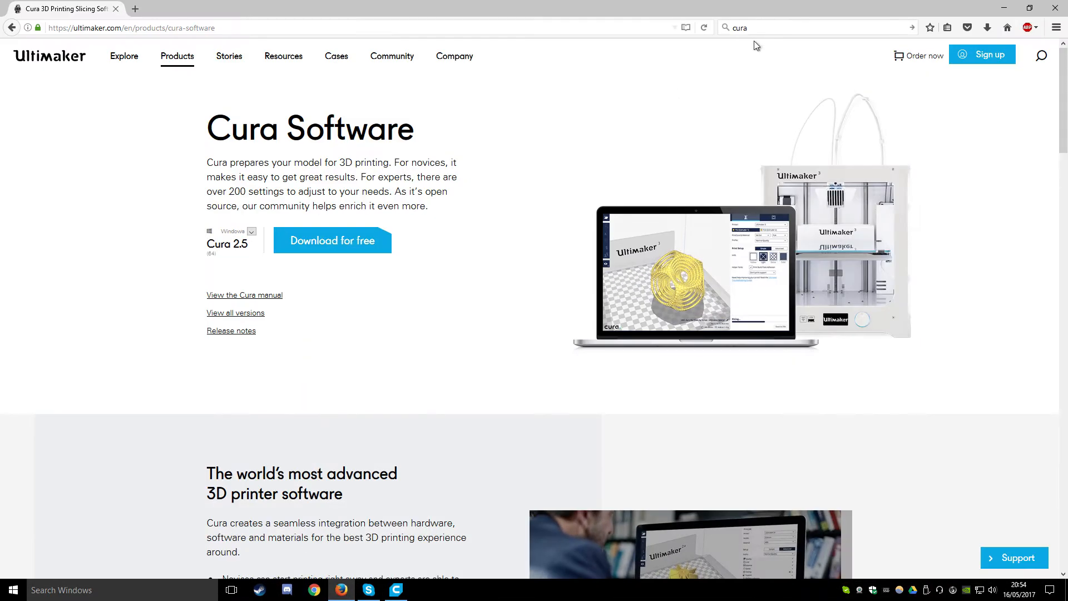
type("thing")
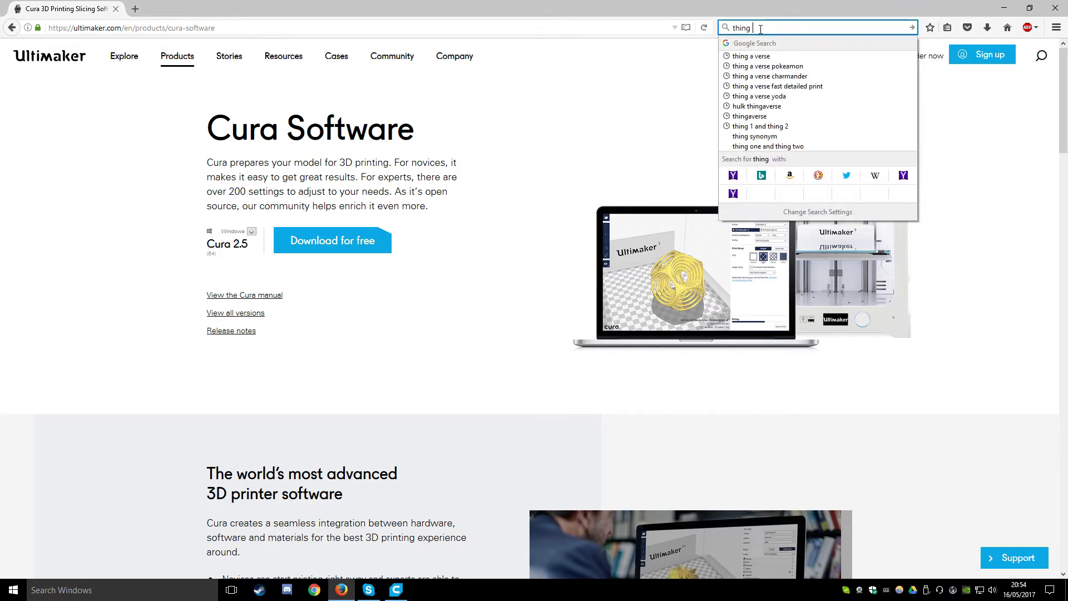
left_click(750, 55)
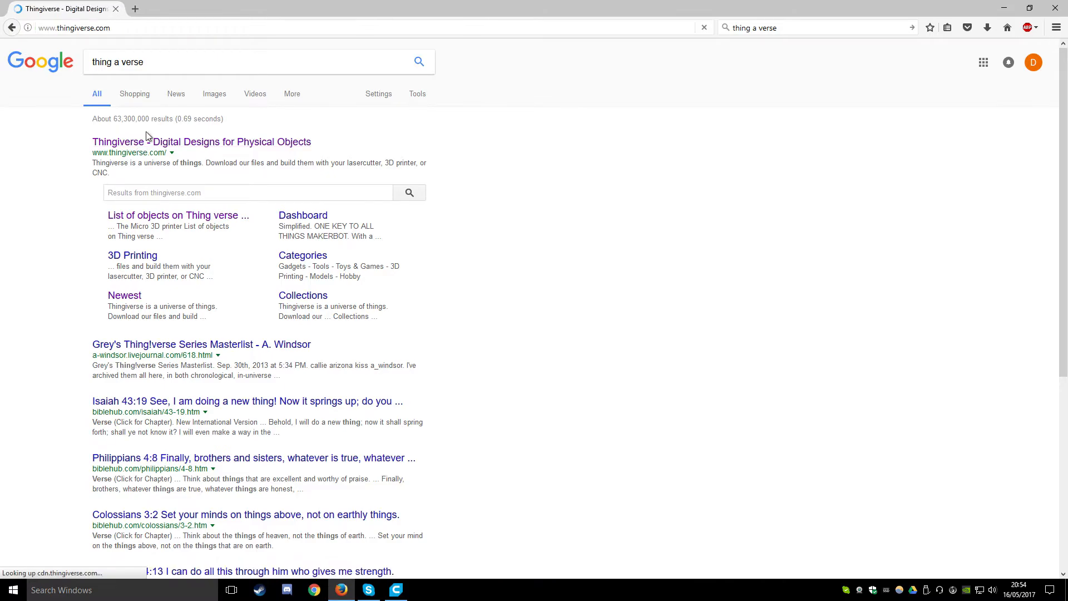
left_click(201, 141)
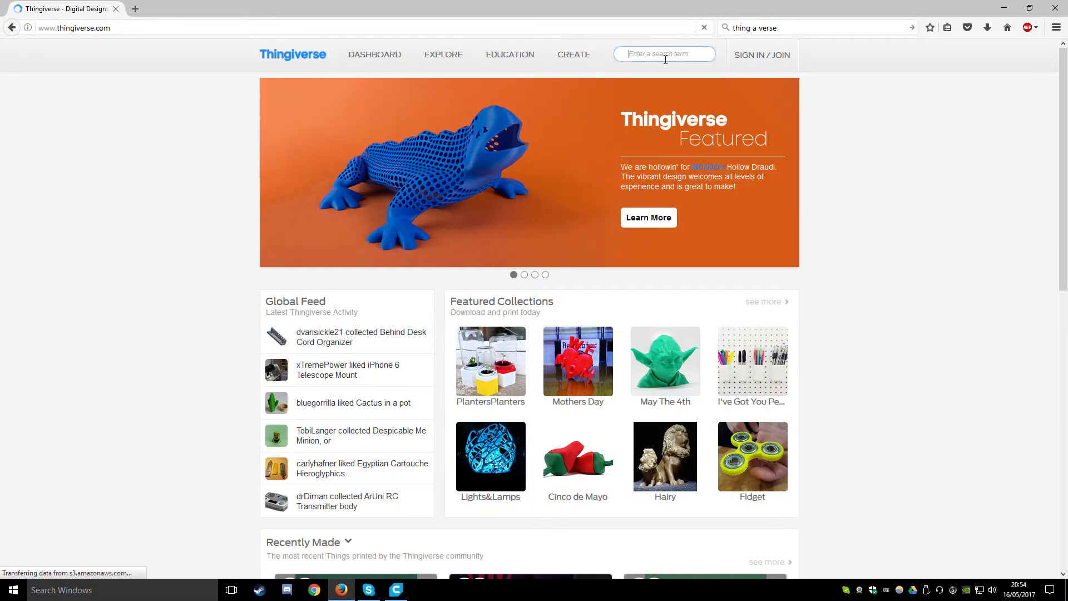
type("hulk")
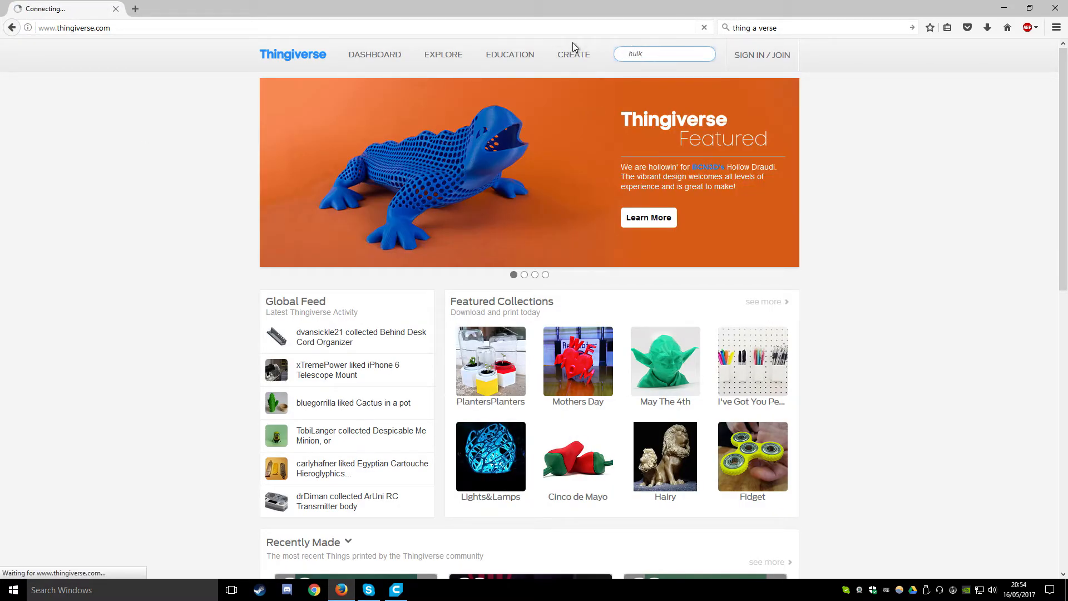
key("Return")
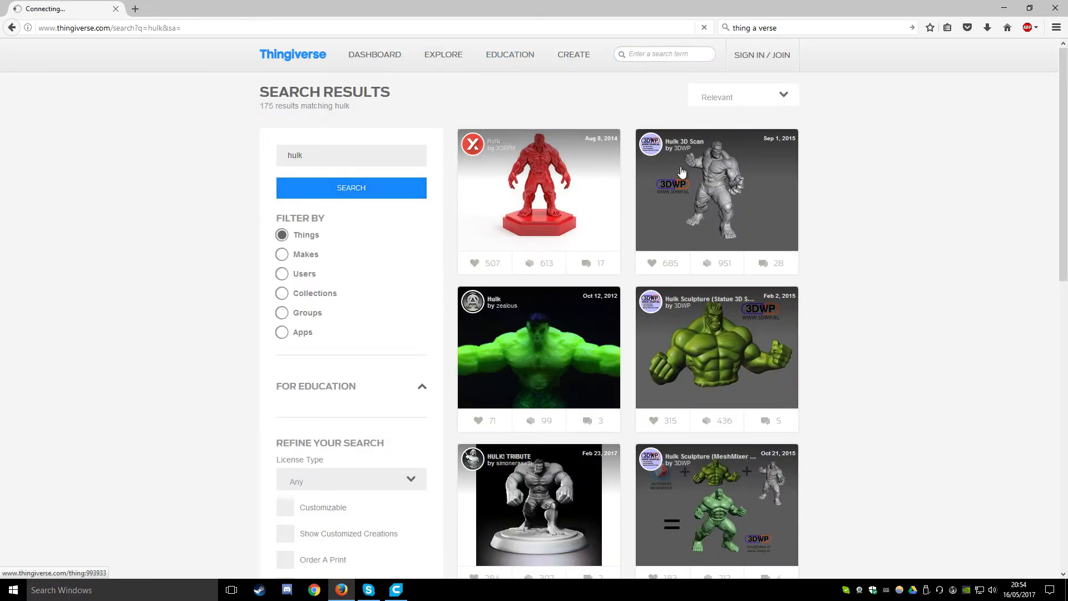
Step: Download all files of the Hulk 3D Scan and extract the zip into a Hulk_3D_Scan folder
left_click(715, 190)
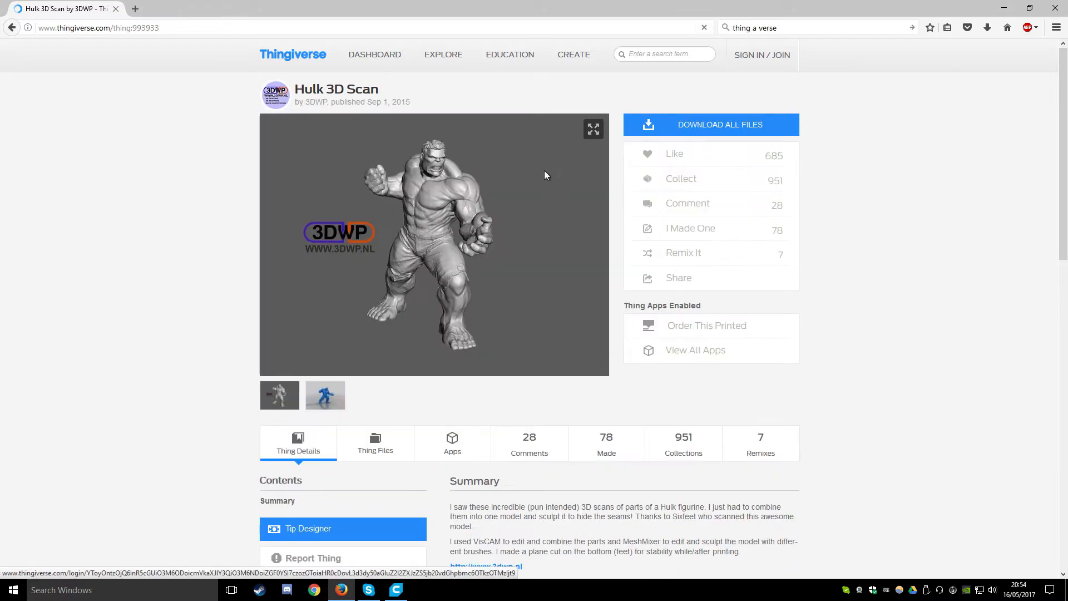
left_click(710, 125)
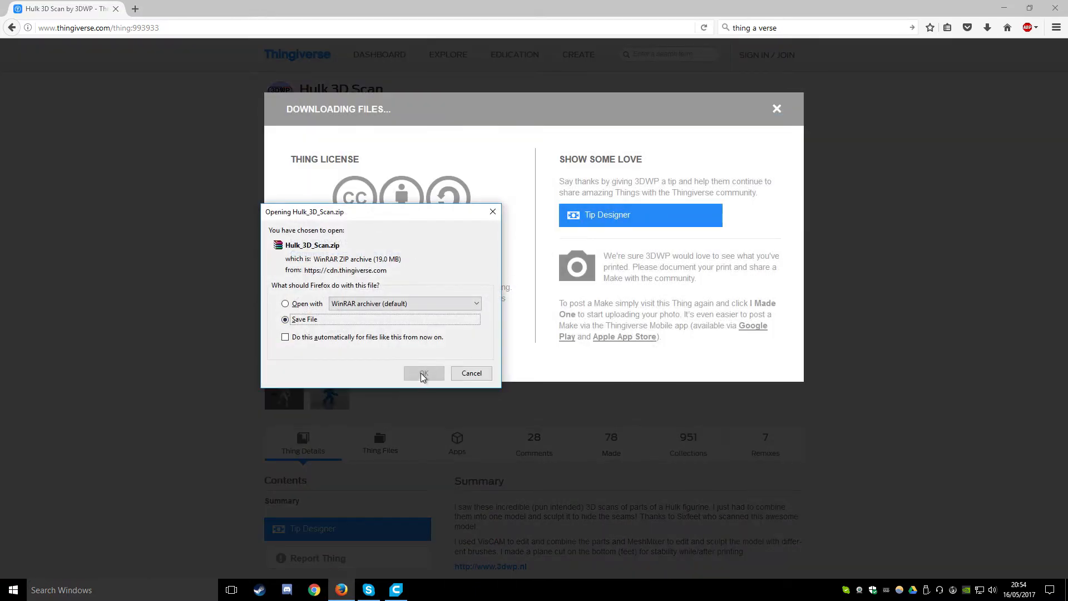
left_click(423, 372)
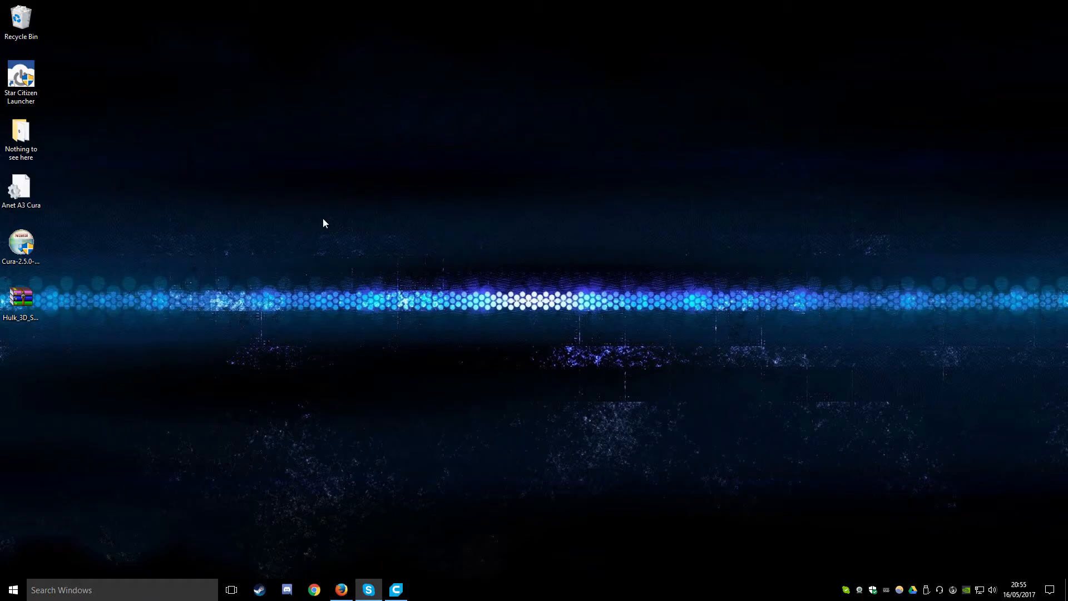
left_click(20, 298)
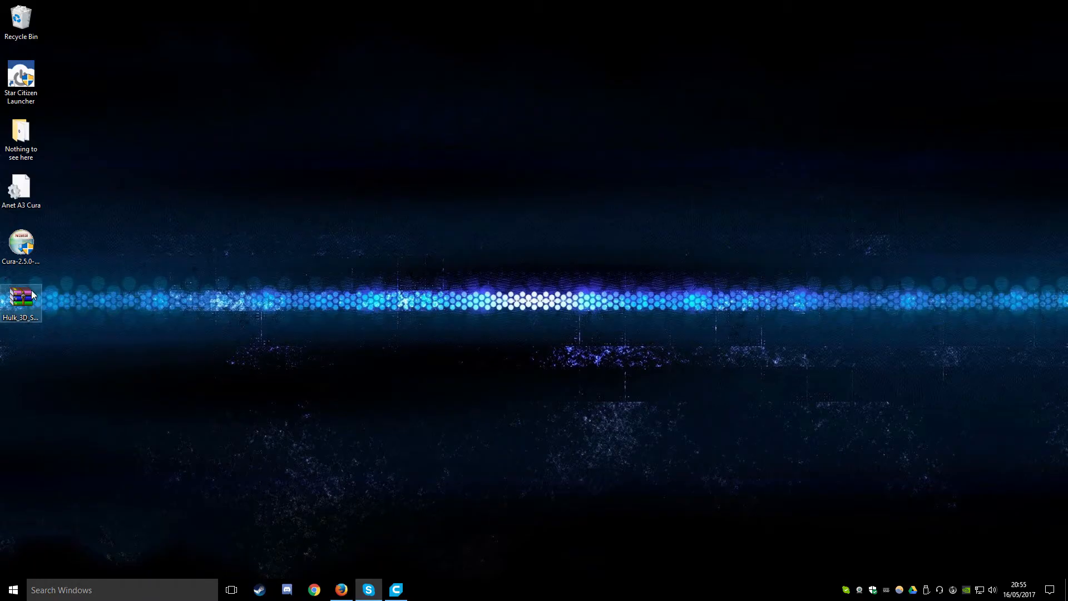
right_click(20, 303)
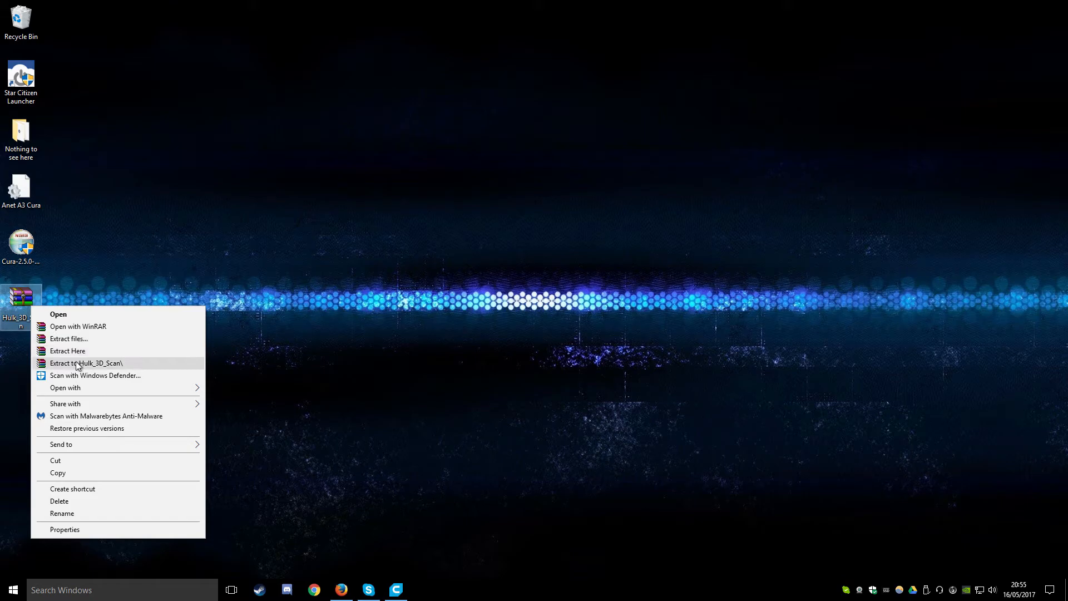
left_click(86, 363)
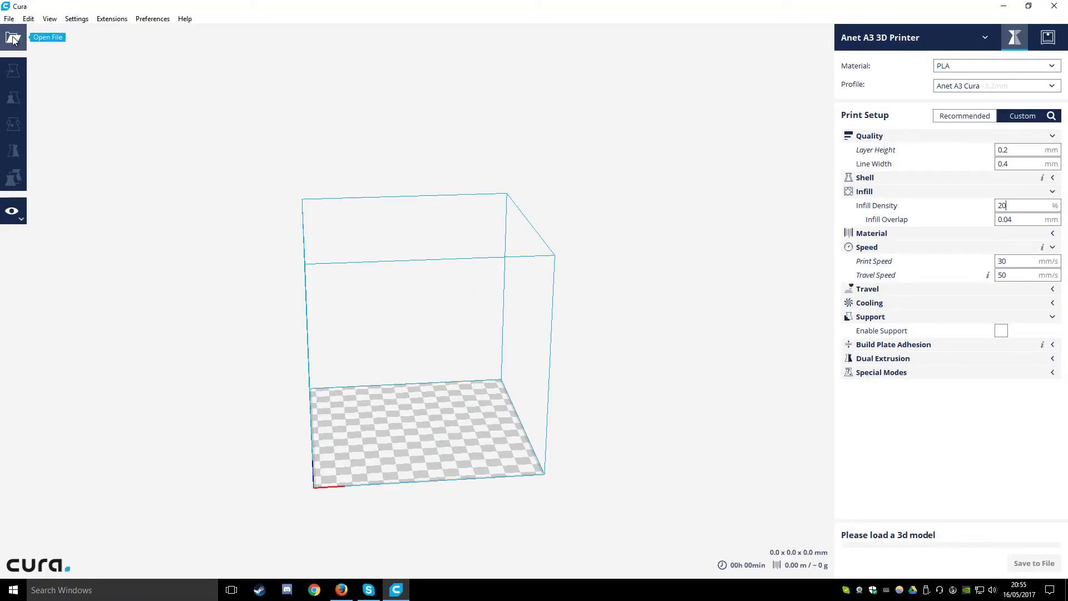
Step: Load the Hulk model from Hulk_3D_Scan\files onto the Anet A3 build plate
left_click(13, 38)
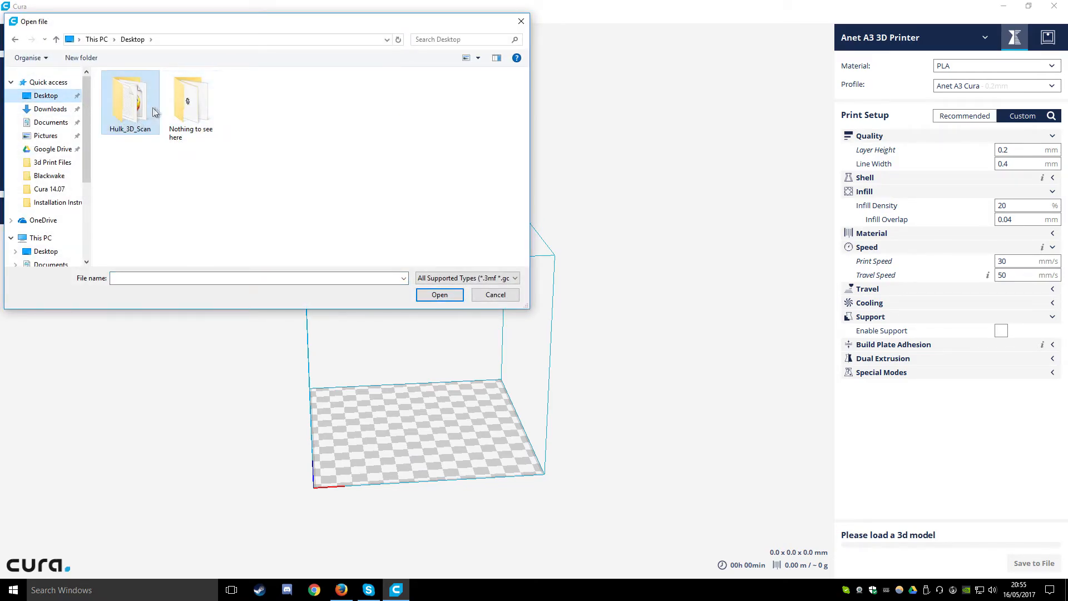
double_click(129, 99)
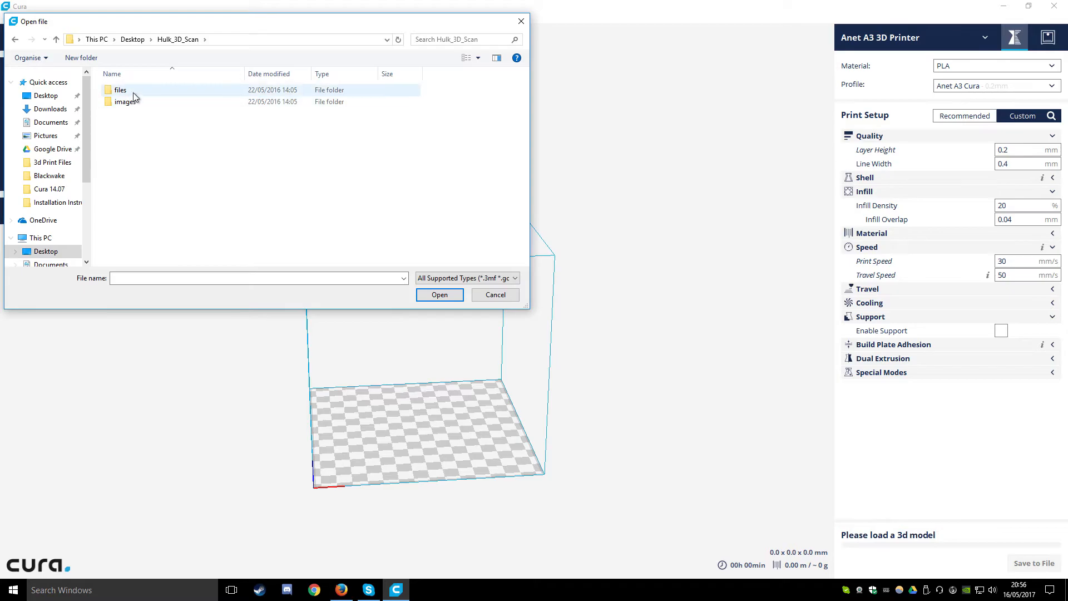
double_click(120, 89)
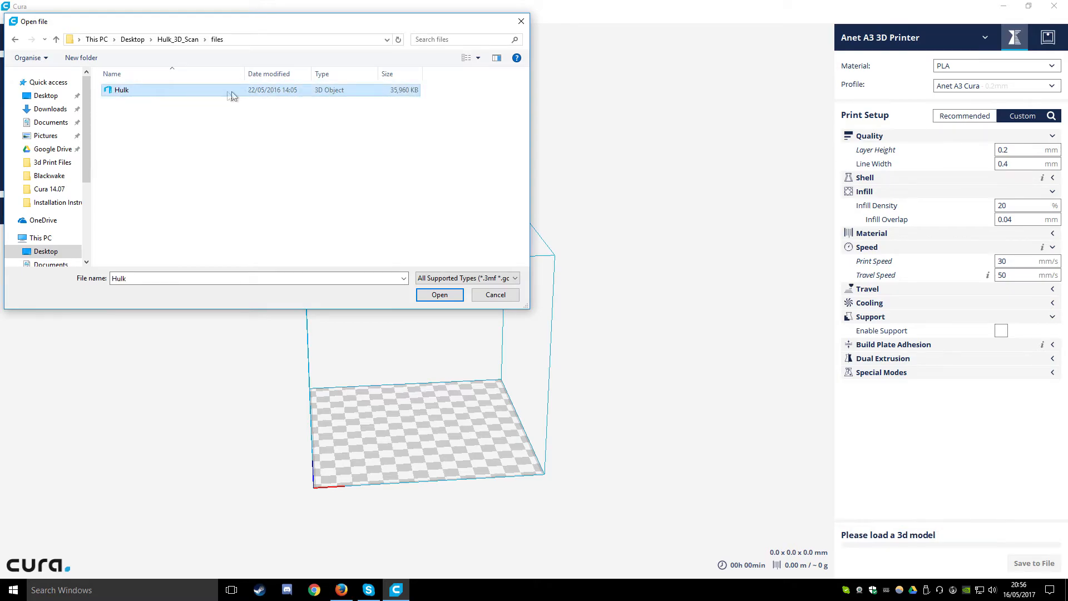
left_click(440, 294)
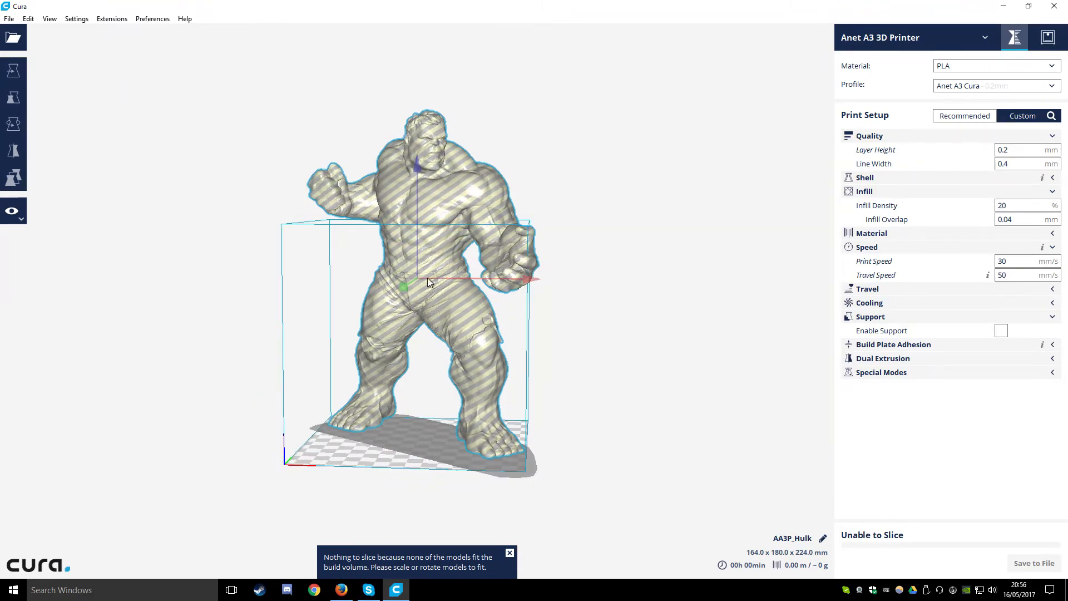
Step: Scale the selected Hulk model uniformly to 40% so it fits the build volume
left_click(14, 98)
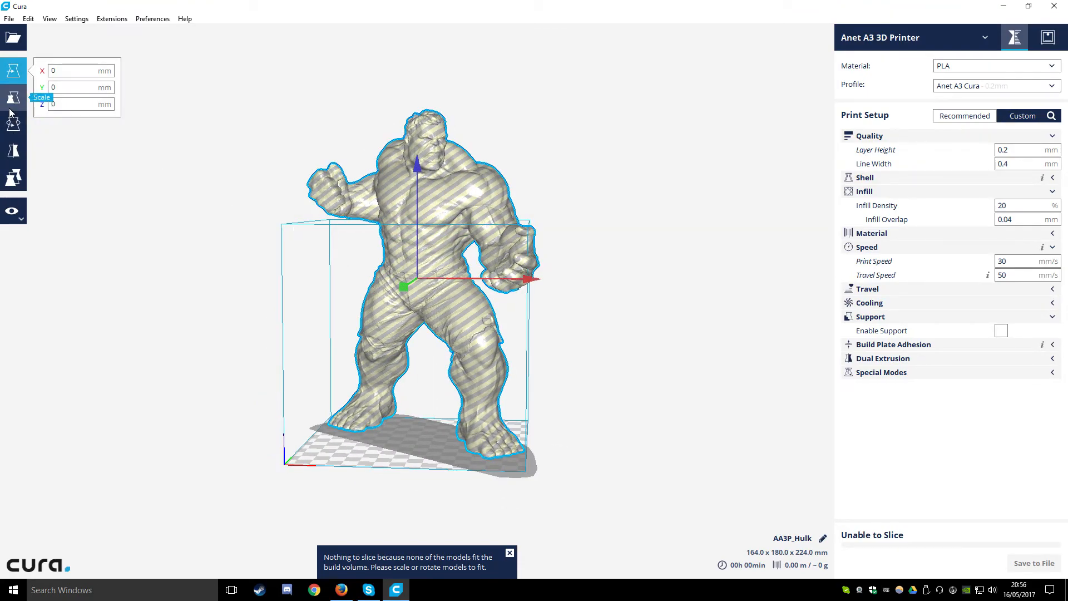
left_click(14, 98)
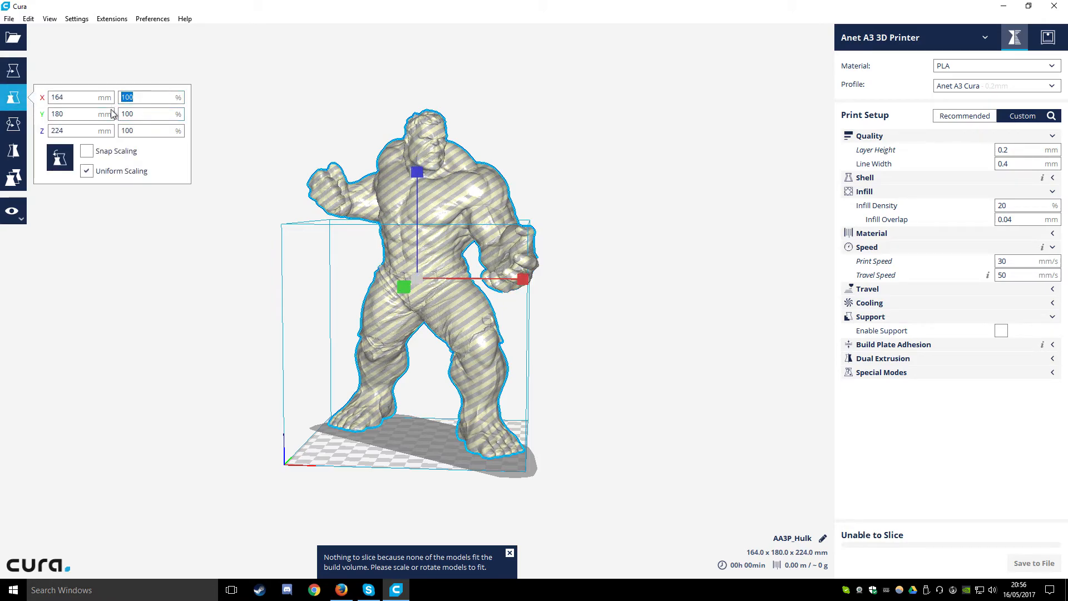
type("40")
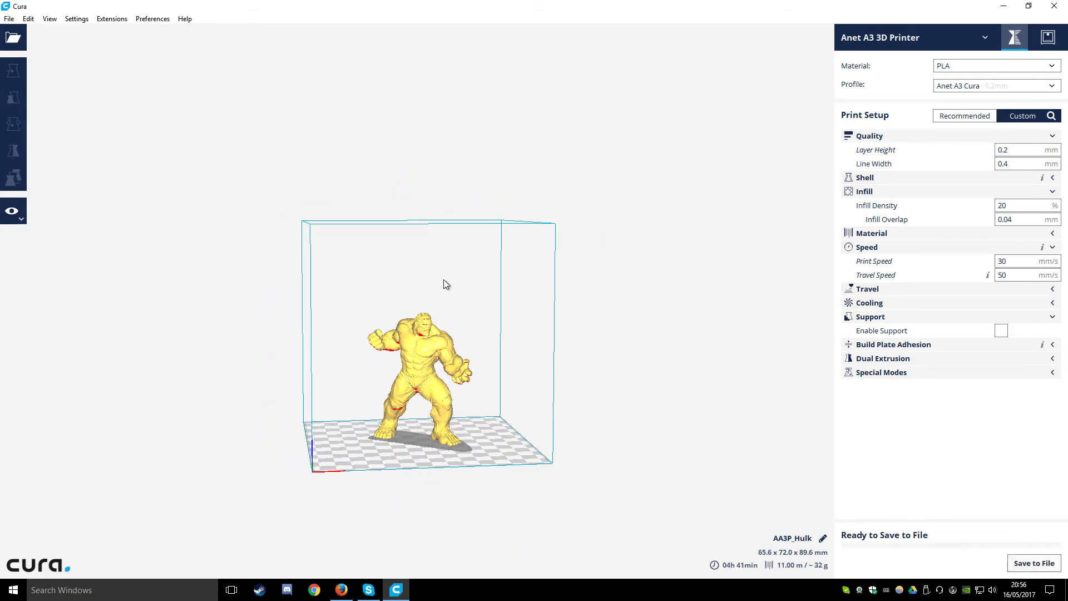
mouse_move(725, 572)
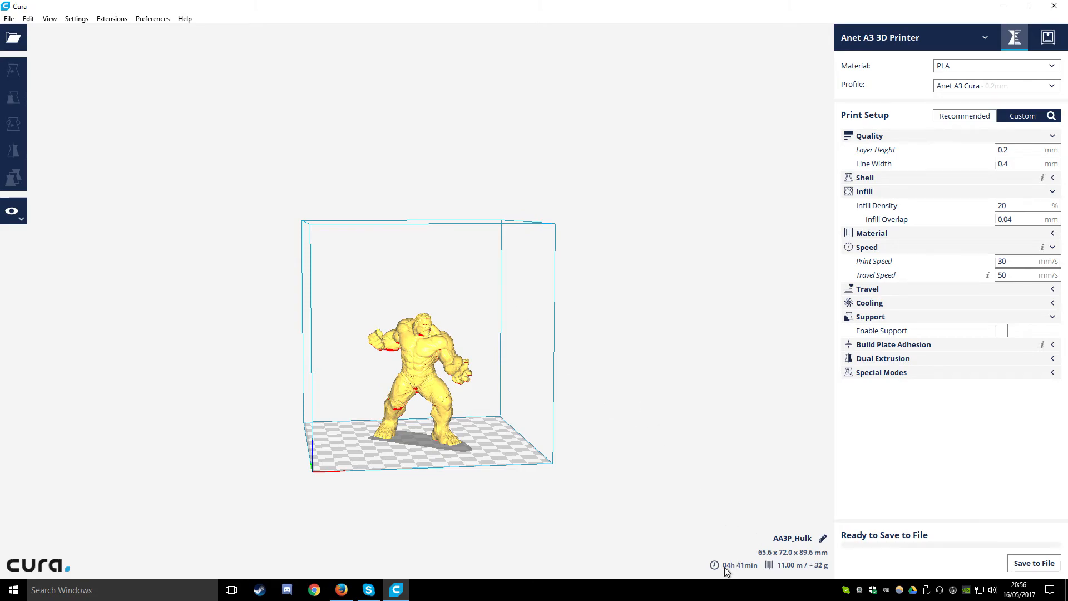
mouse_move(746, 572)
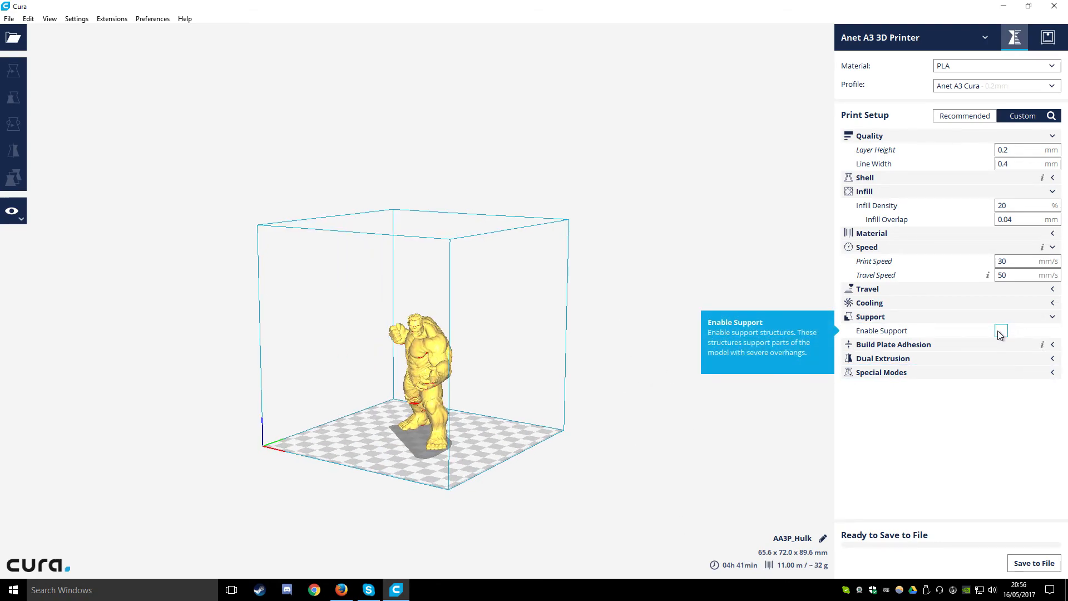
Step: Tick Enable Support in Custom setup and switch the view mode to Layers
left_click(1001, 330)
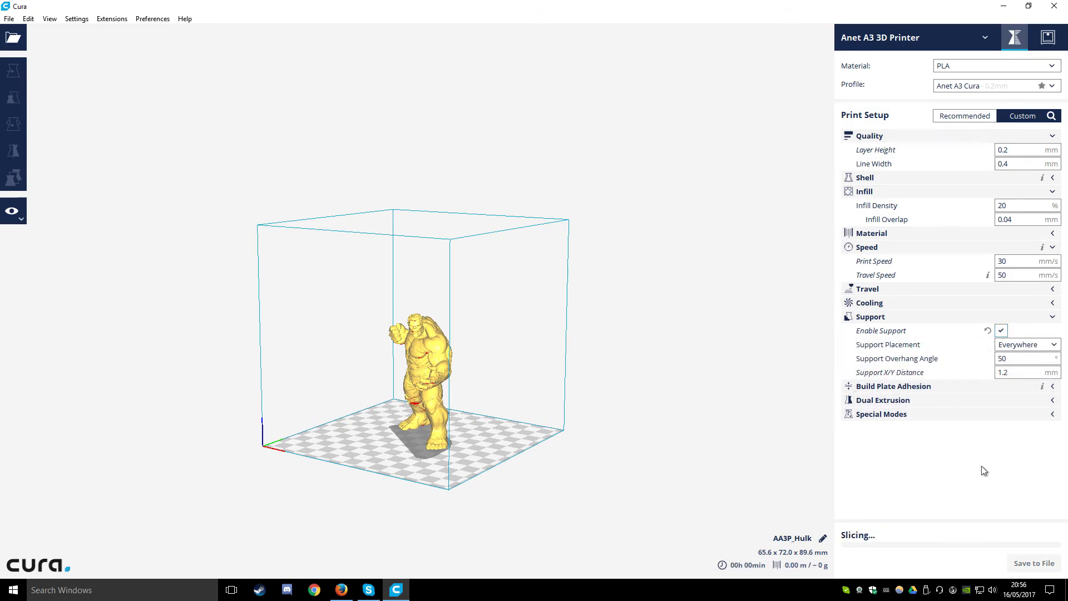
left_click(10, 211)
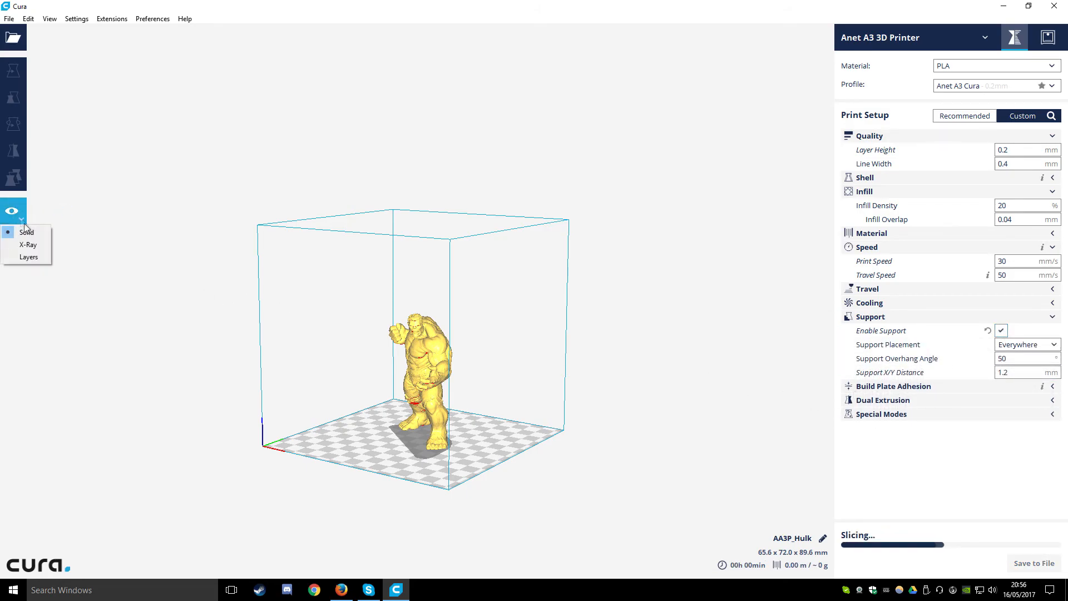
left_click(29, 257)
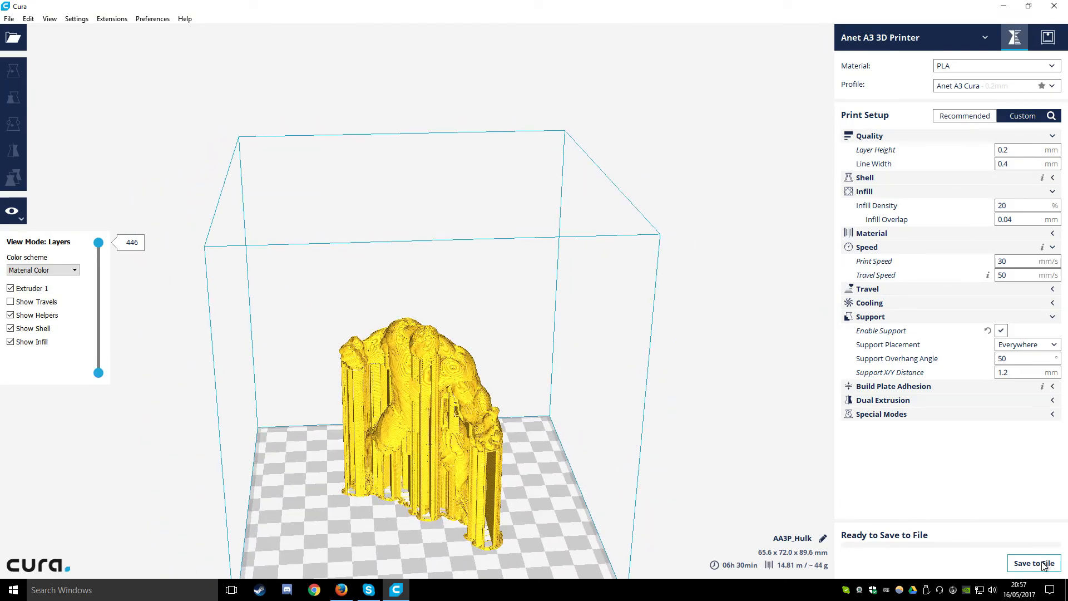
mouse_move(1041, 563)
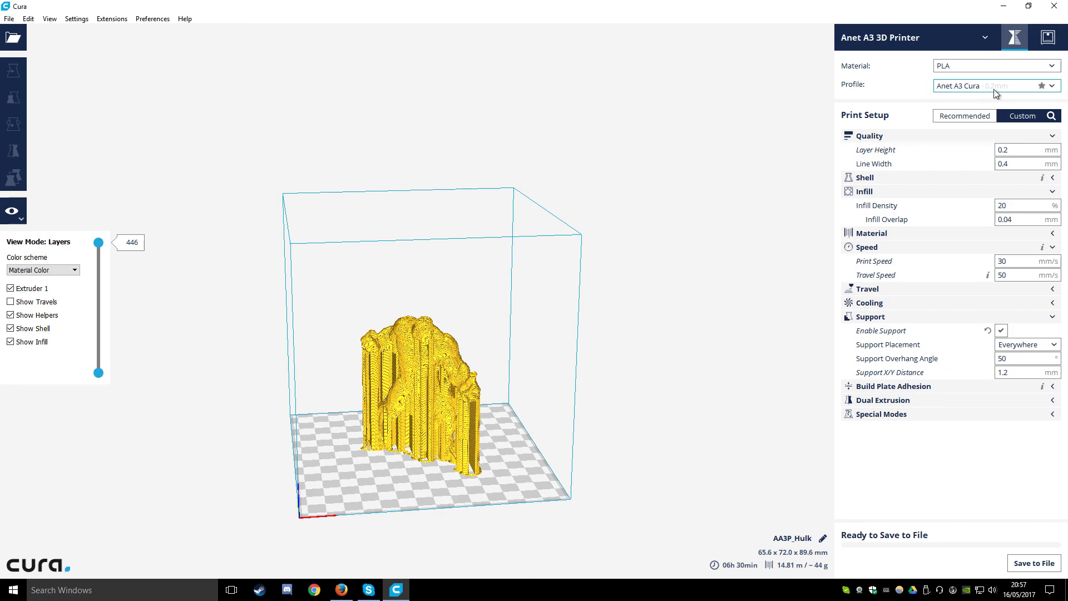
mouse_move(995, 86)
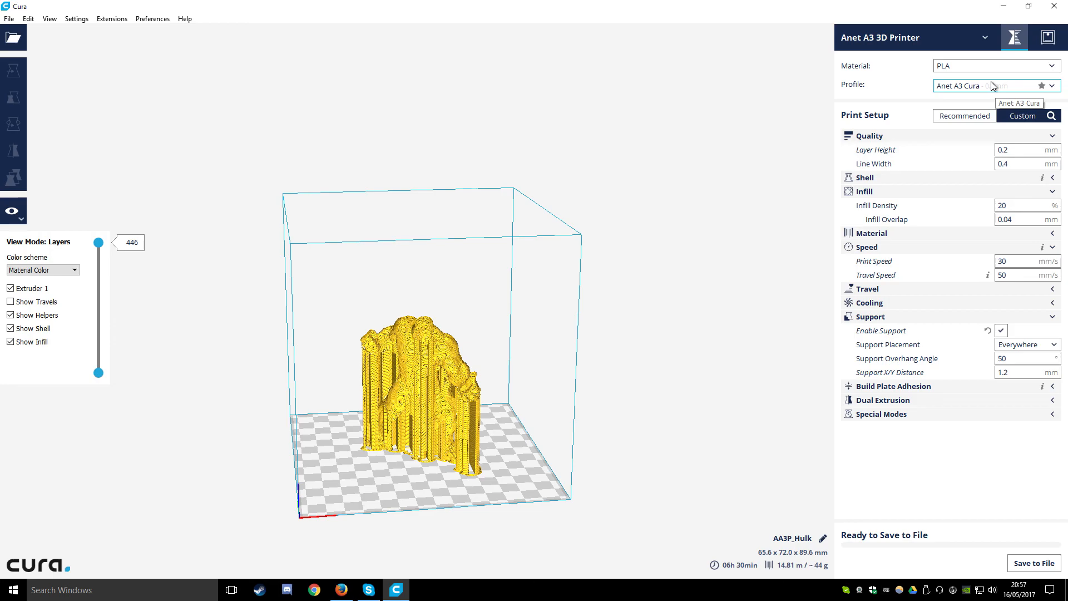
mouse_move(505, 269)
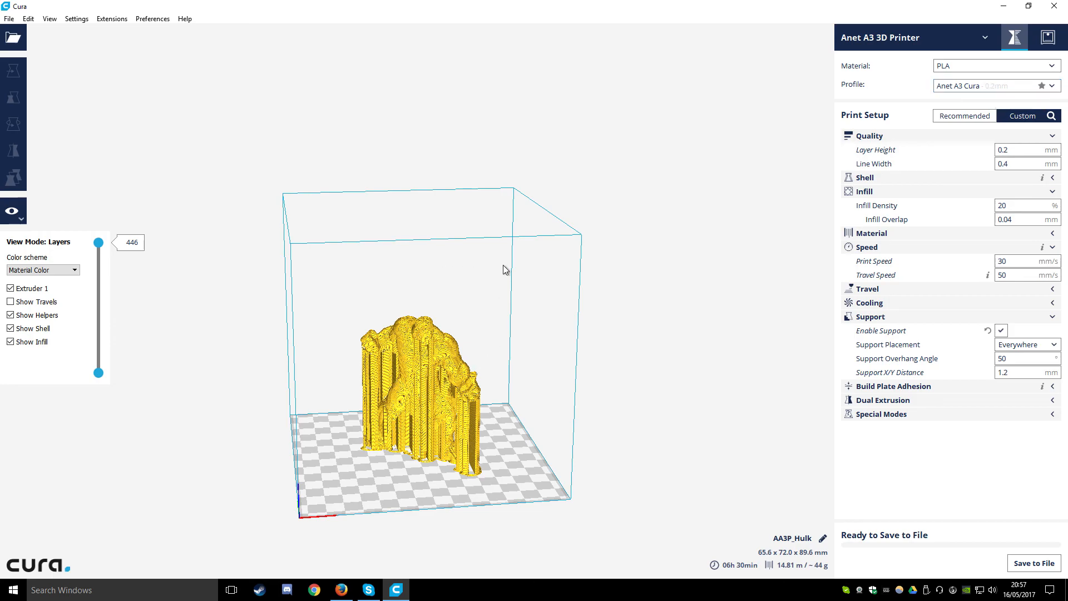